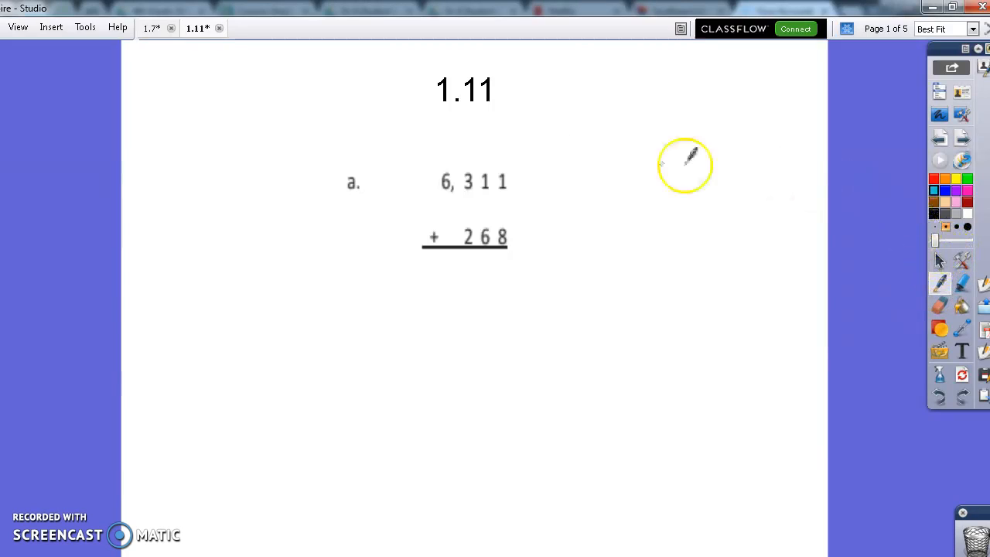
pyautogui.moveTo(507, 42)
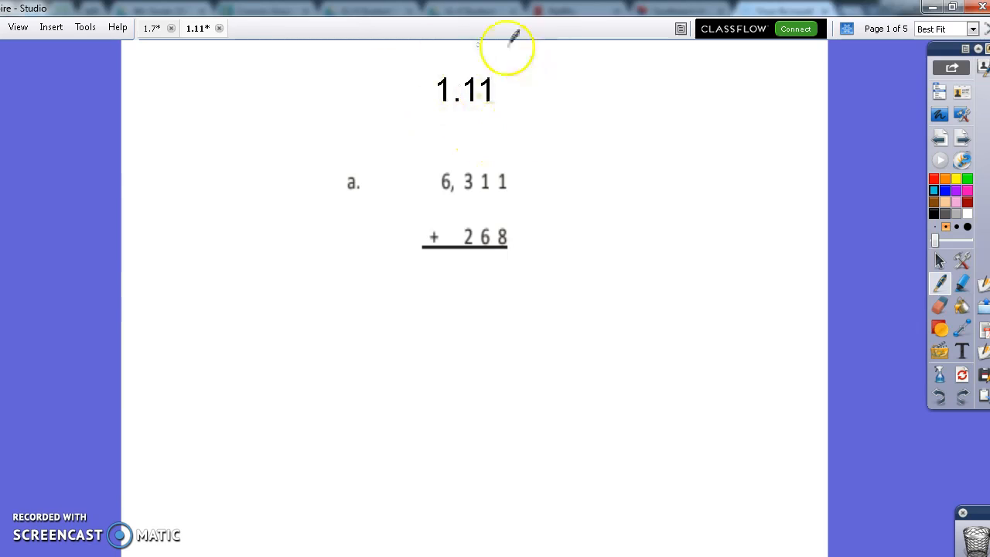
pyautogui.moveTo(534, 168)
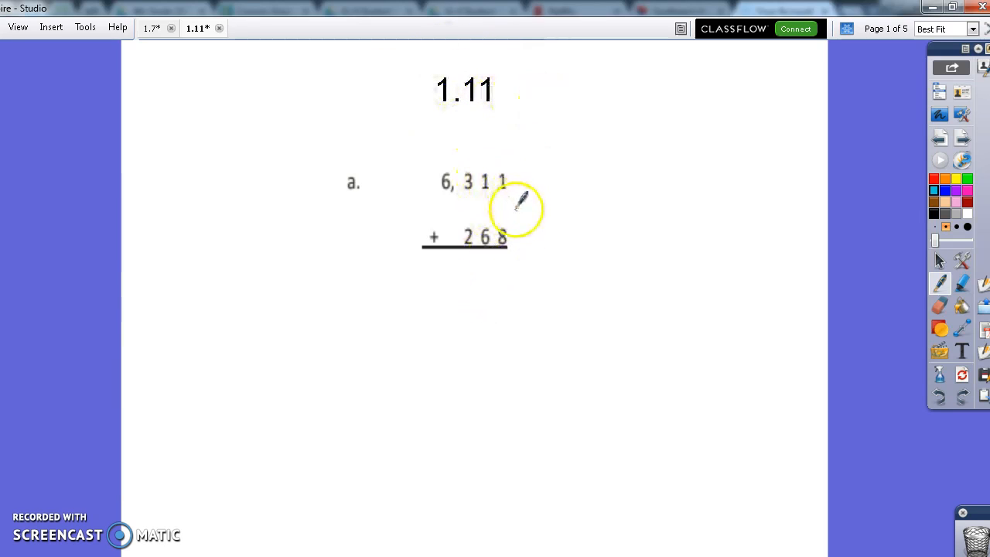
pyautogui.moveTo(520, 263)
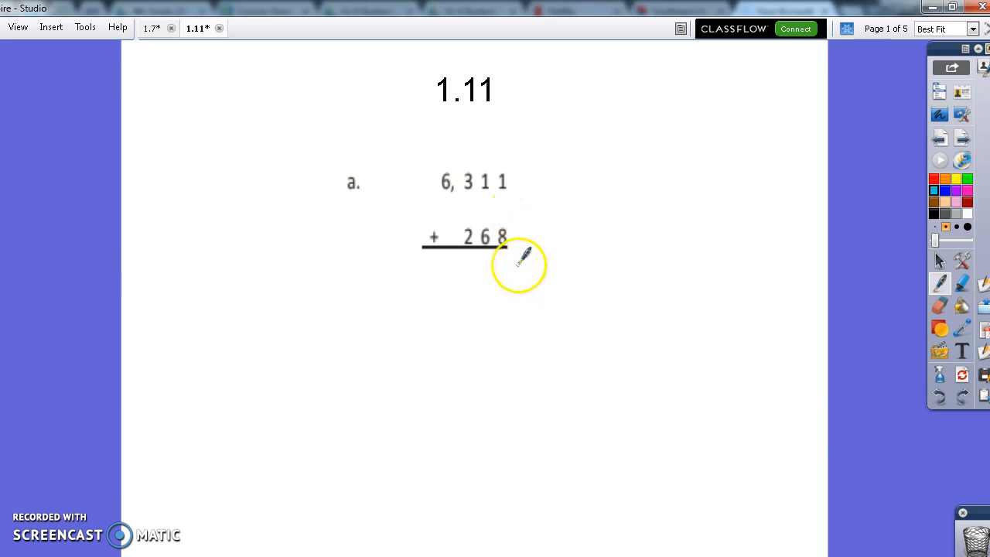
pyautogui.moveTo(532, 207)
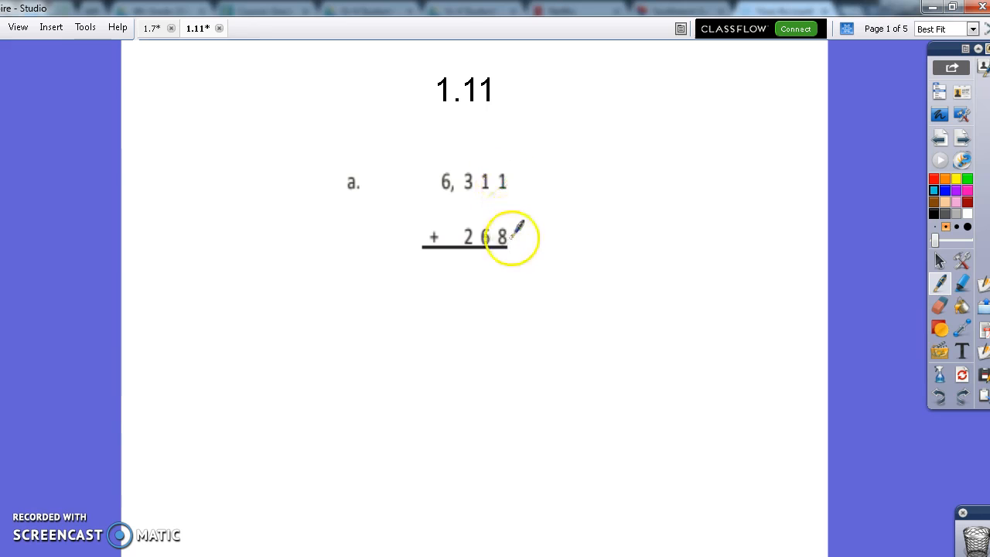
pyautogui.moveTo(518, 224)
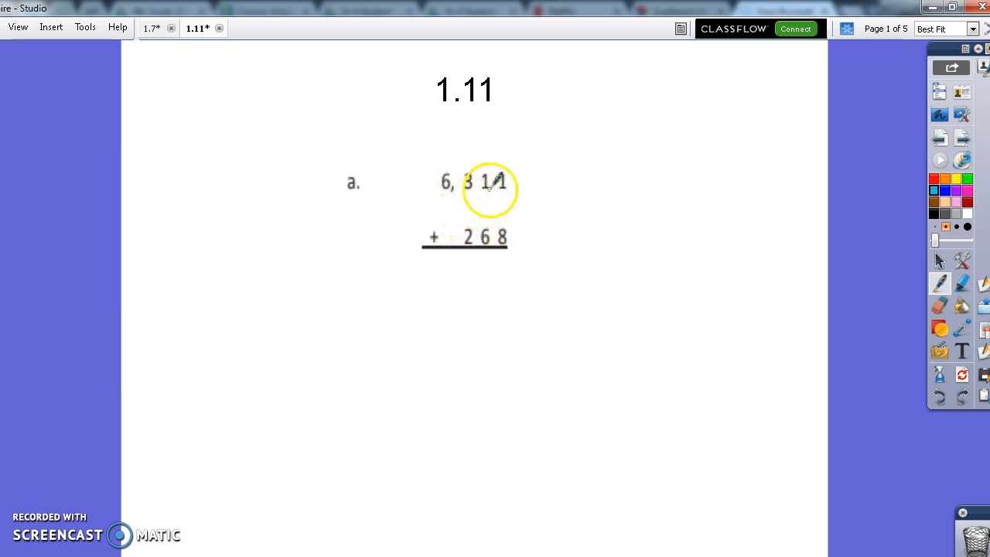
pyautogui.moveTo(452, 236)
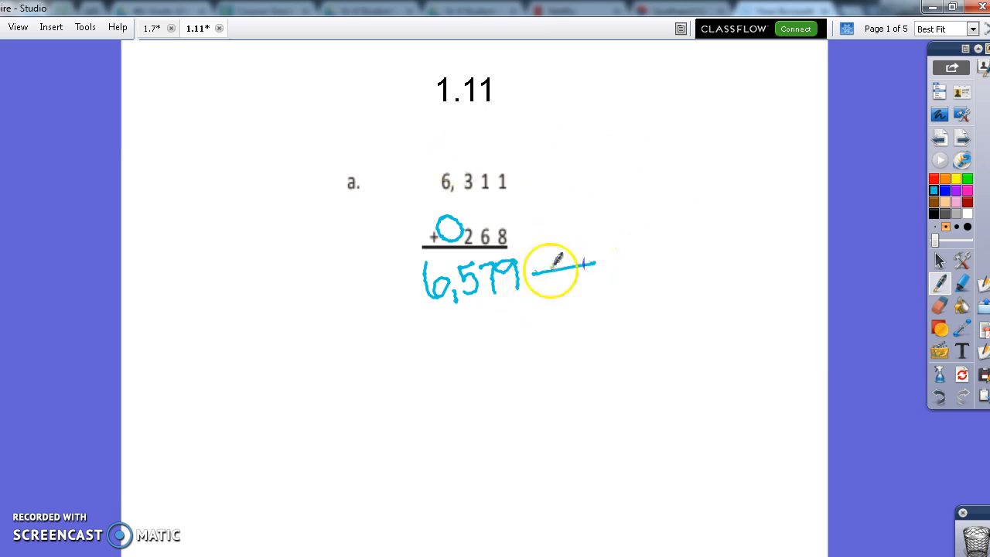
# Step: Write the answer 6,579 beneath 6,311 + 268 for problem a on page 1
pyautogui.moveTo(552, 271); pyautogui.dragTo(709, 207)
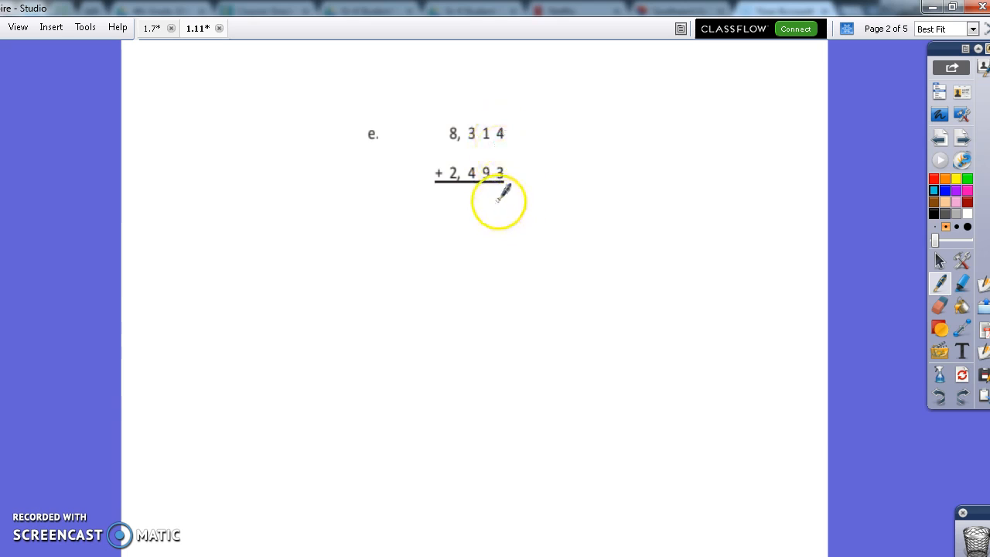
# Step: Write the carries and the answer 10,807 under 8,314 + 2,493 for problem e
pyautogui.moveTo(502, 193); pyautogui.dragTo(511, 220)
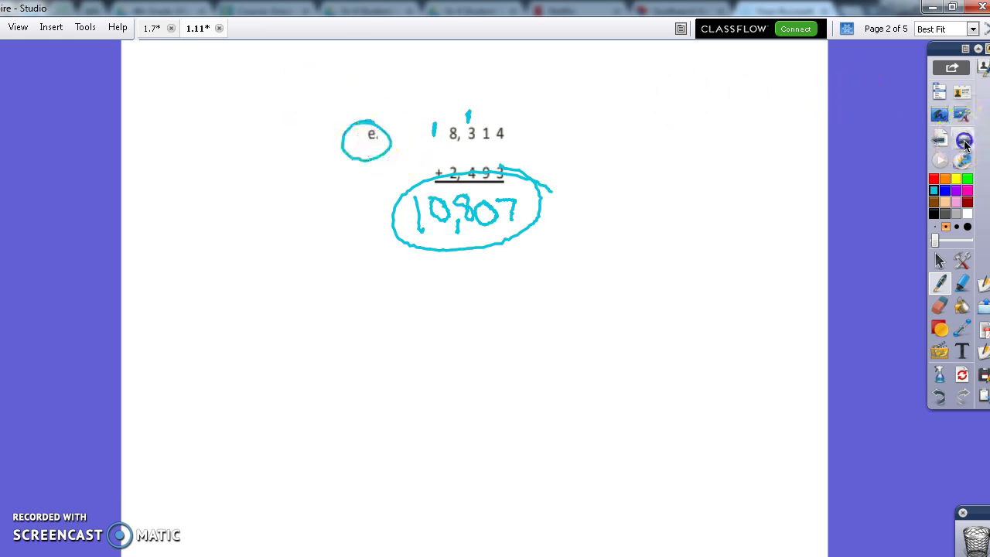
# Step: Advance to page 3, showing problem i, 544,811 + 356,445
pyautogui.click(982, 28)
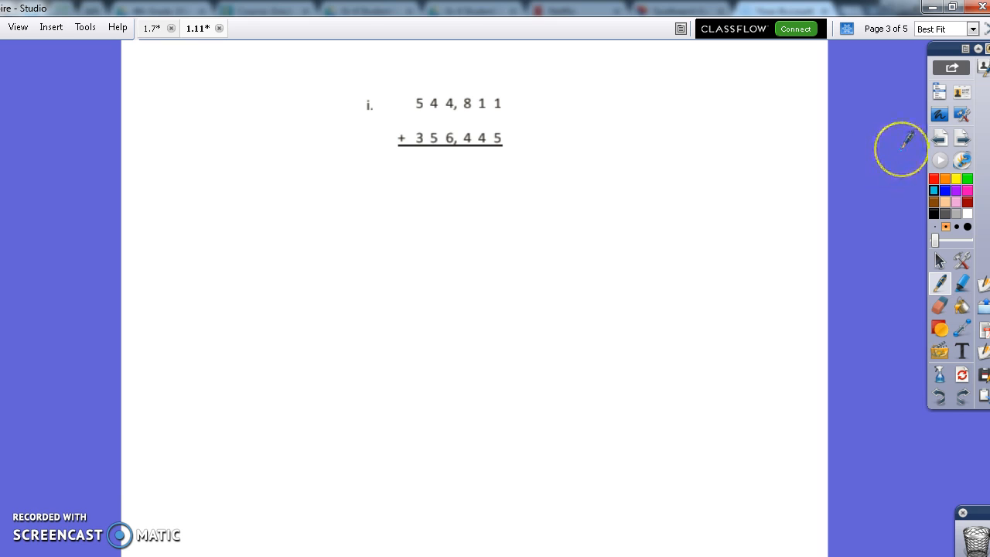
pyautogui.moveTo(912, 85)
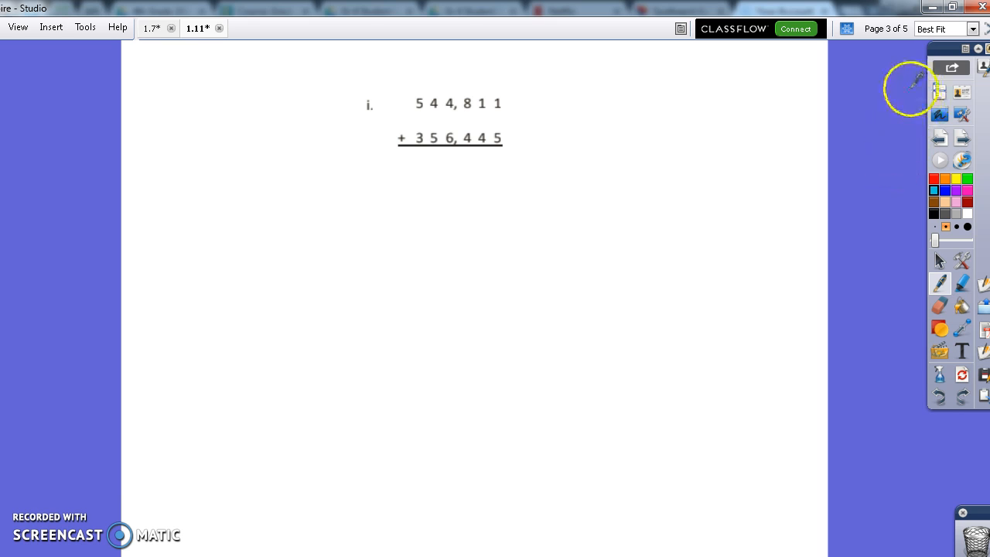
pyautogui.moveTo(464, 127)
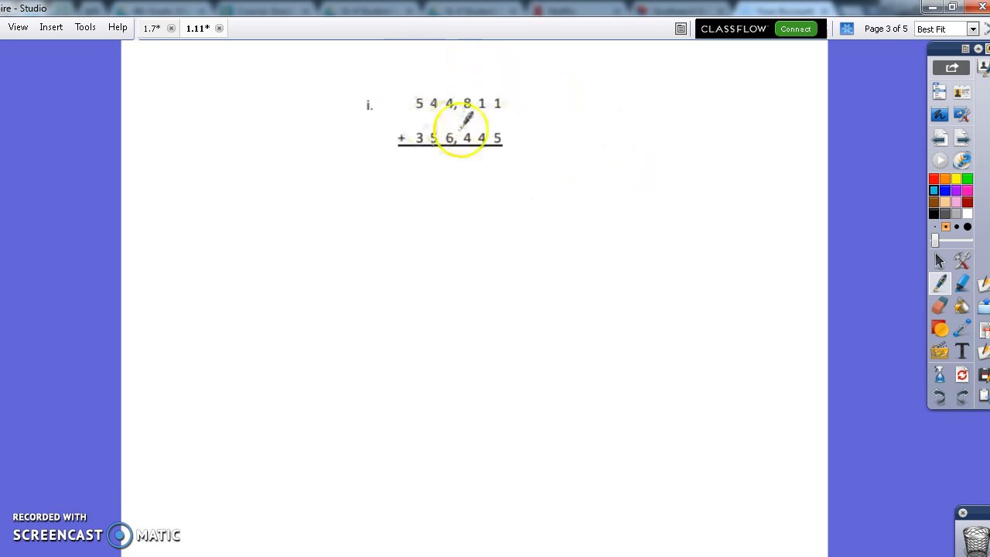
pyautogui.moveTo(576, 147)
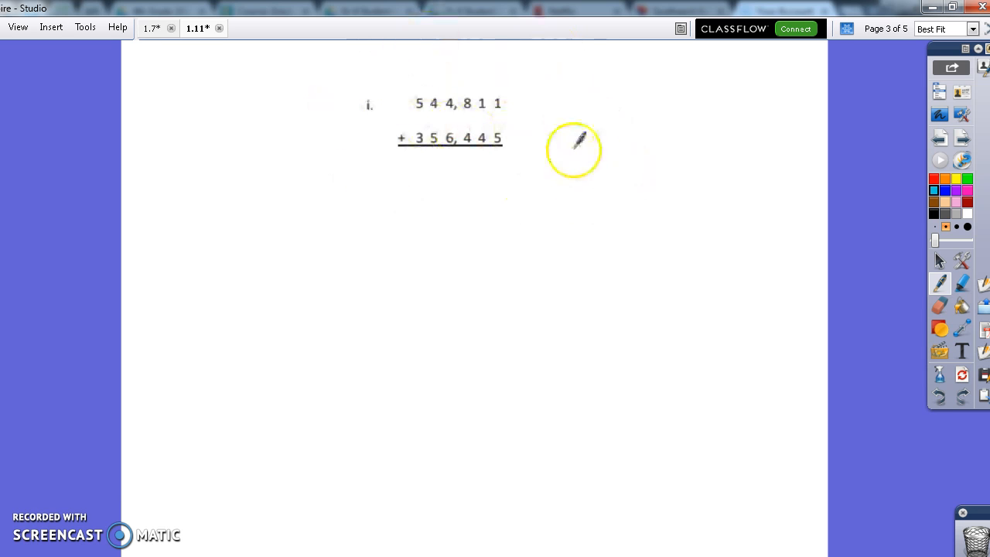
pyautogui.moveTo(510, 104)
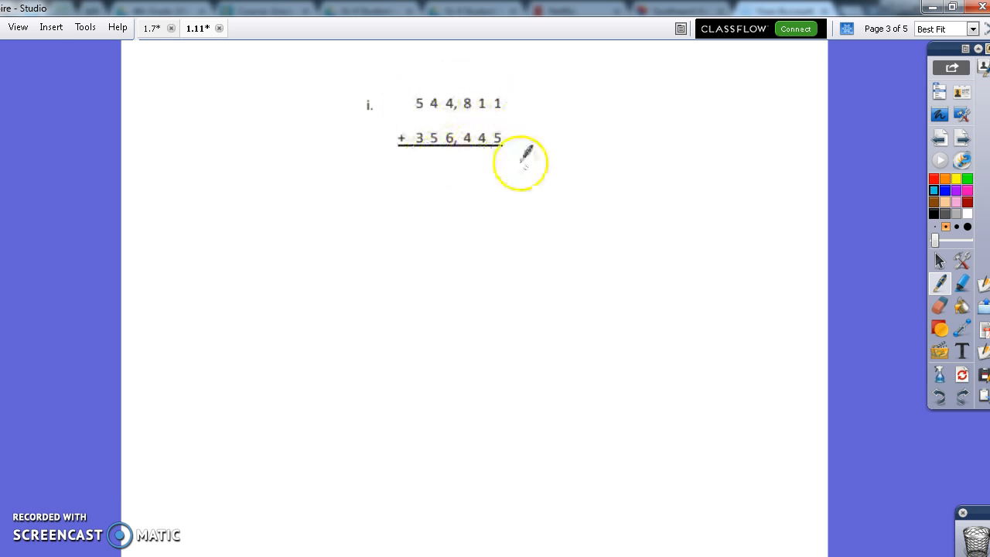
pyautogui.moveTo(514, 127)
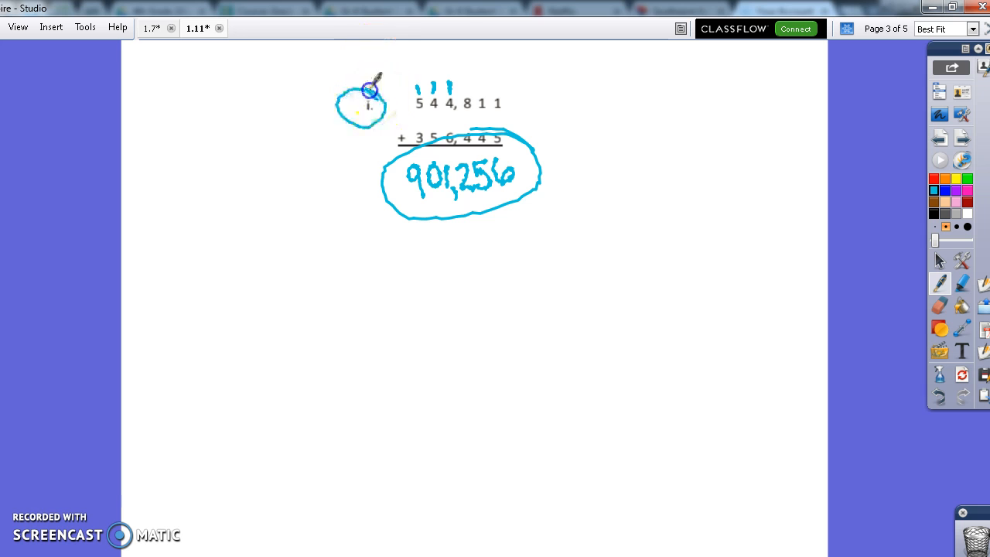
pyautogui.moveTo(772, 130)
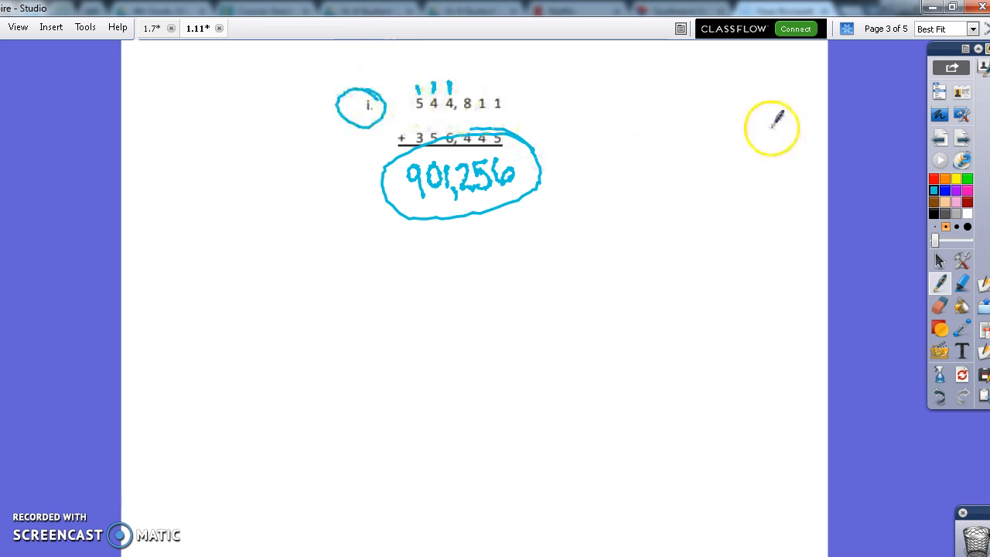
pyautogui.moveTo(710, 92)
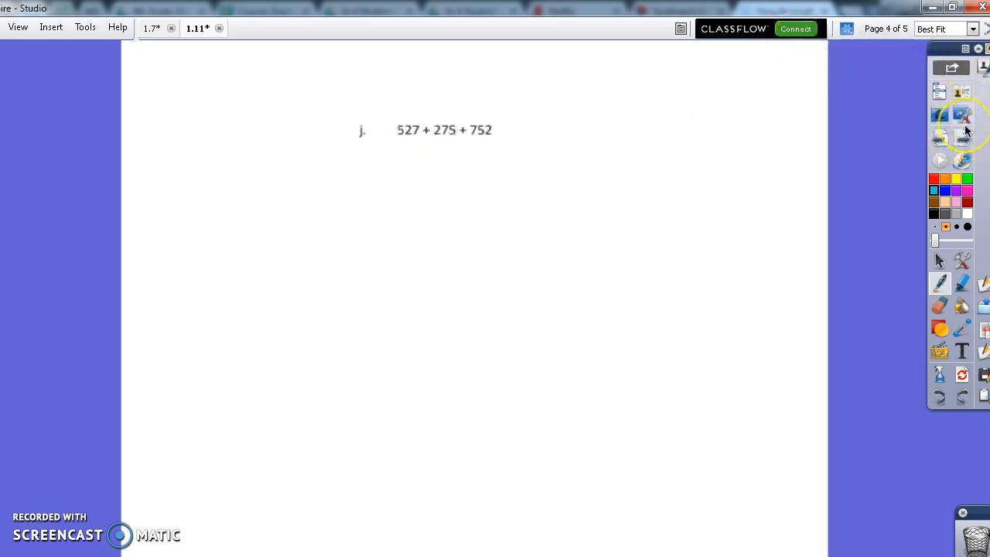
pyautogui.moveTo(962, 135)
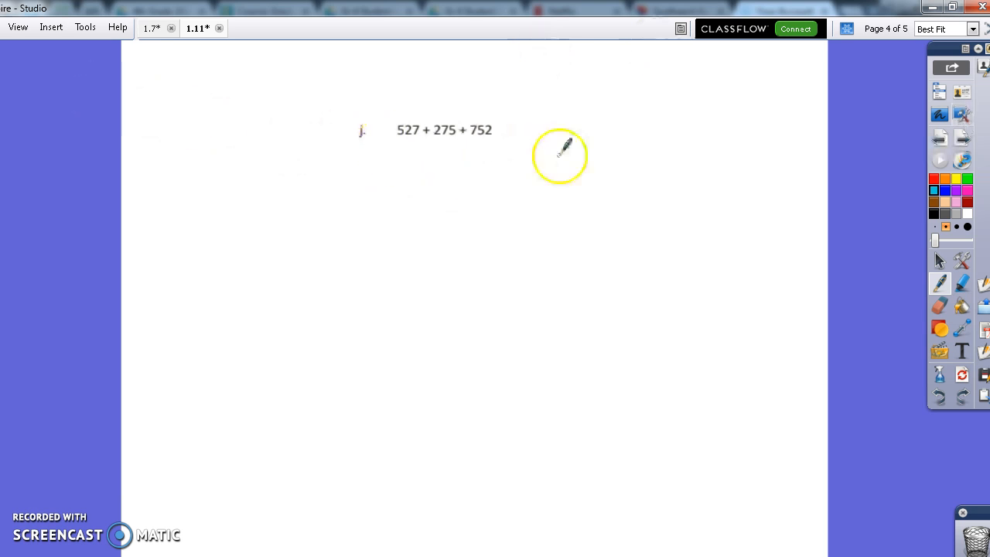
pyautogui.moveTo(413, 177)
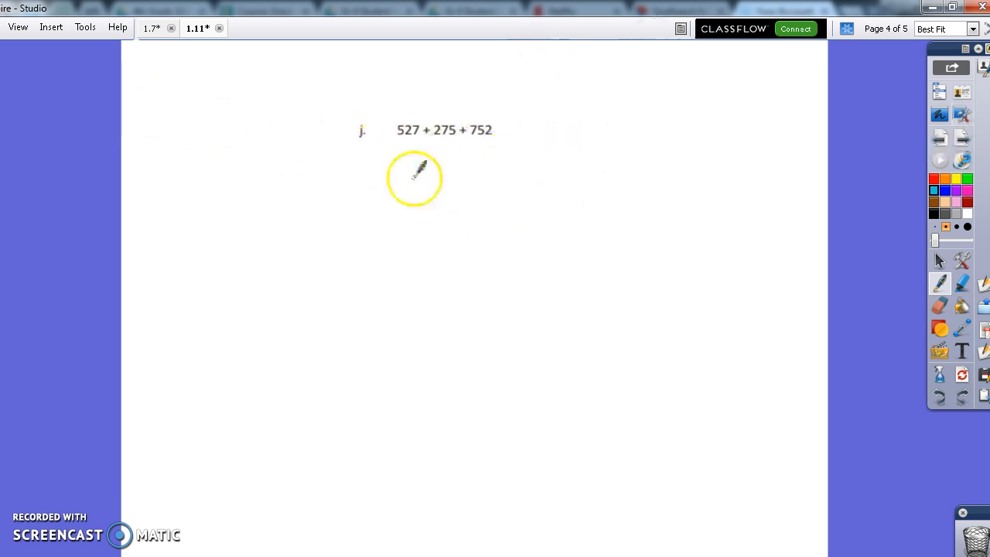
pyautogui.moveTo(442, 210)
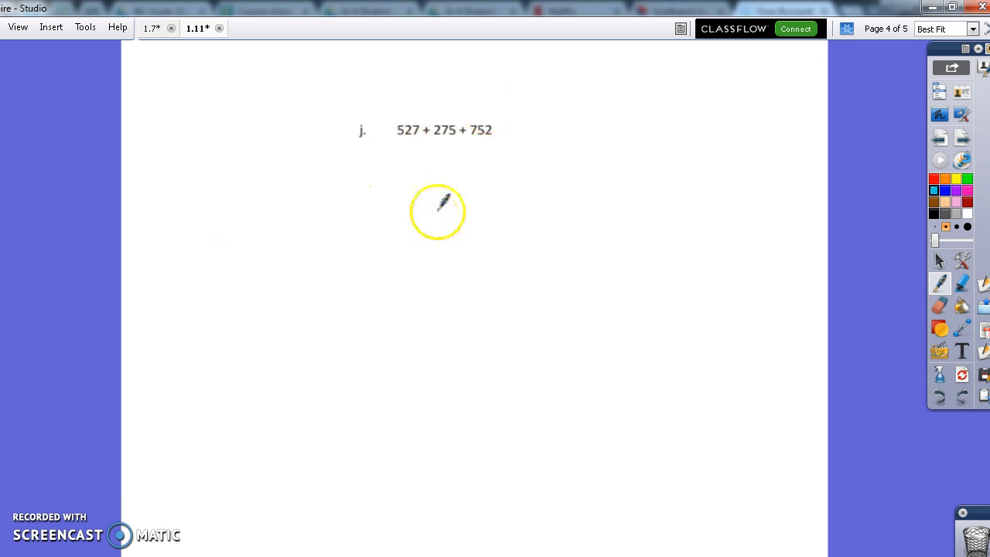
pyautogui.moveTo(429, 157)
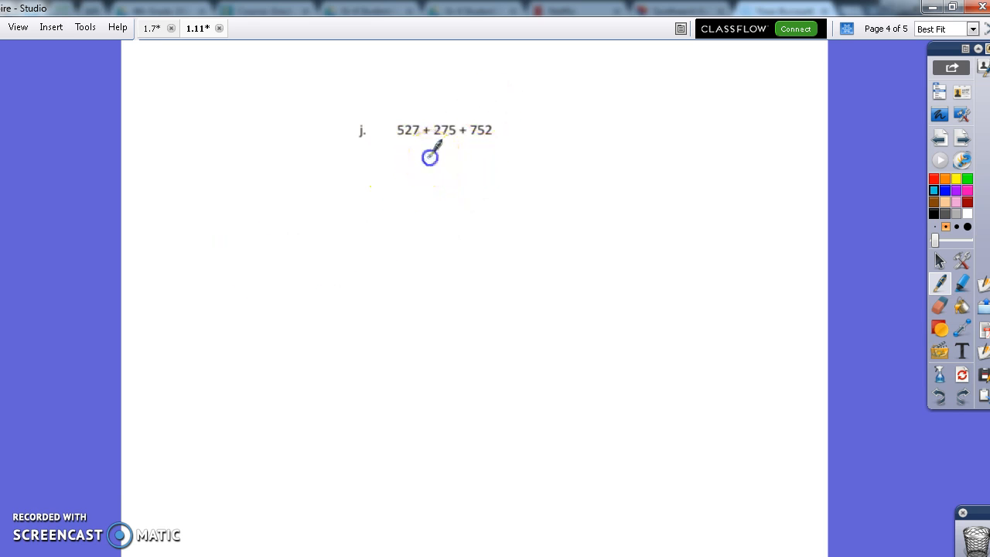
# Step: Write 527 as the top line of the column beneath problem j on page 4
pyautogui.moveTo(402, 174); pyautogui.dragTo(464, 177)
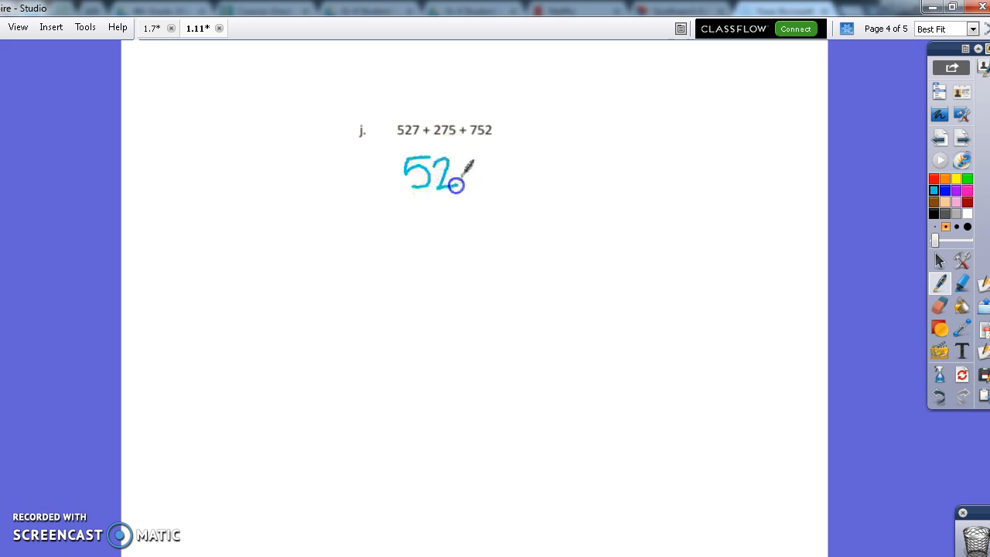
pyautogui.moveTo(456, 186); pyautogui.dragTo(417, 209)
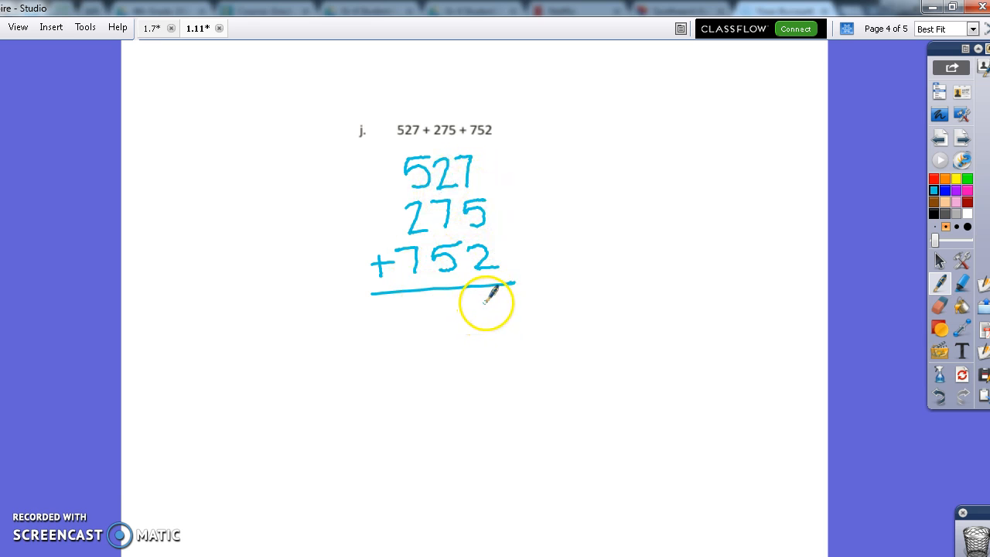
# Step: Write the ones-column sum 4 and carried 1 under 527 + 275 + 752
pyautogui.moveTo(503, 298); pyautogui.dragTo(499, 328)
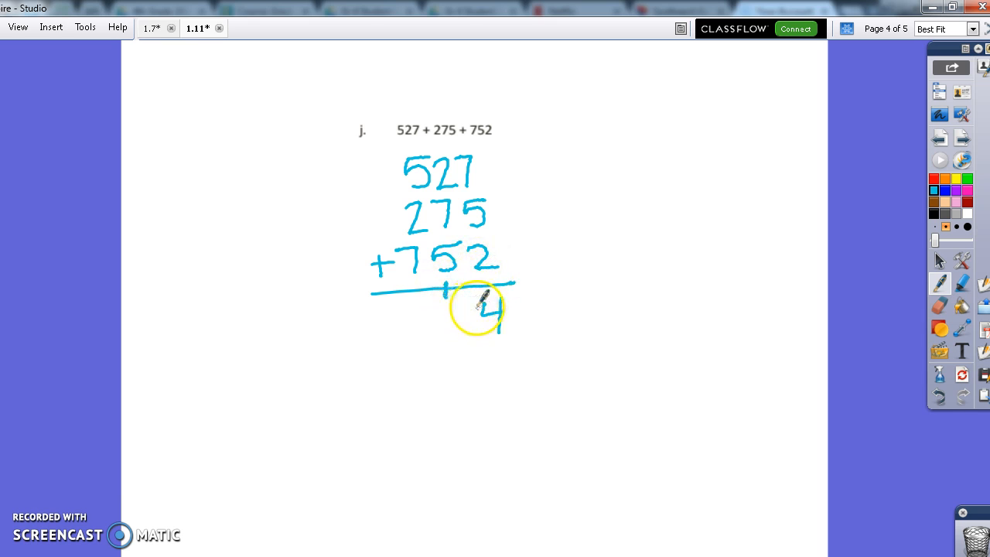
pyautogui.moveTo(603, 205)
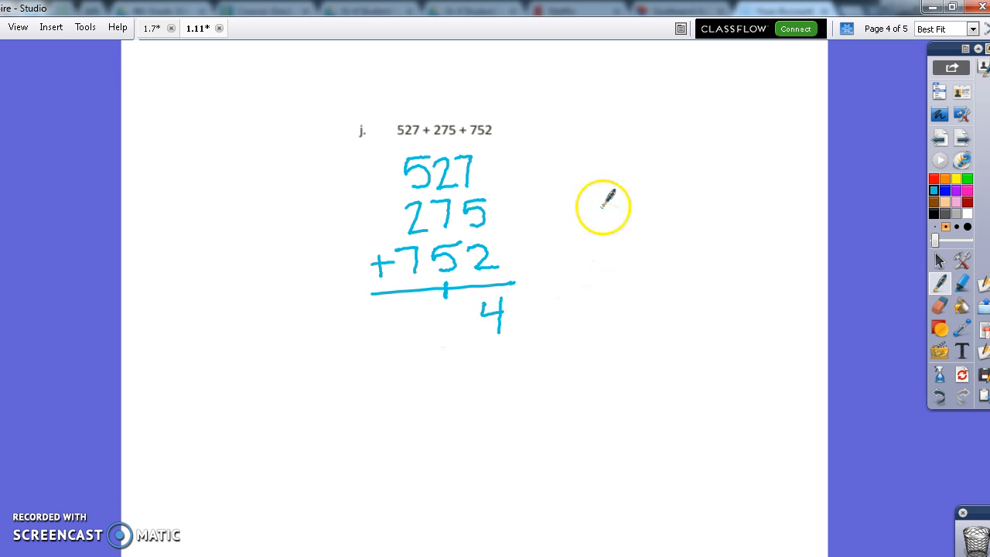
pyautogui.moveTo(450, 259)
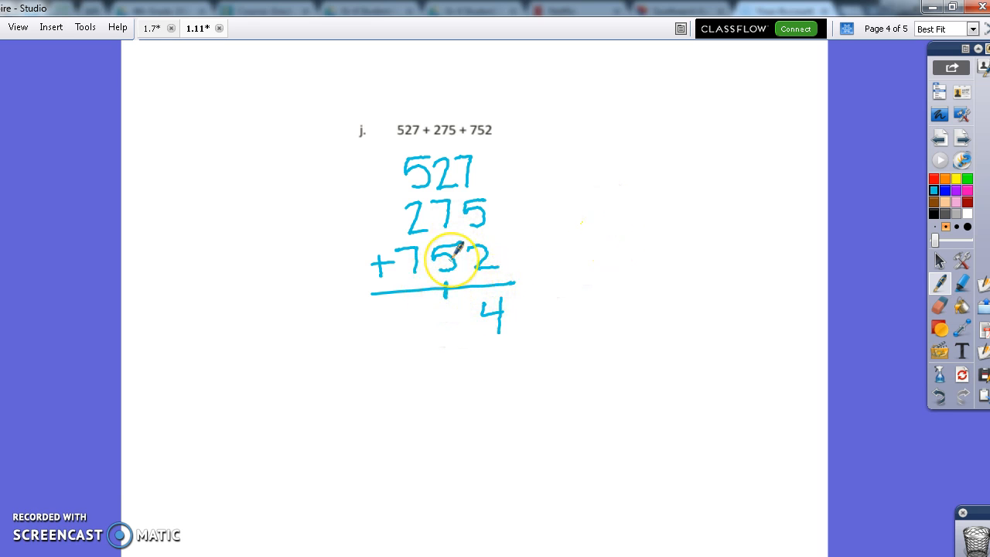
pyautogui.moveTo(485, 116)
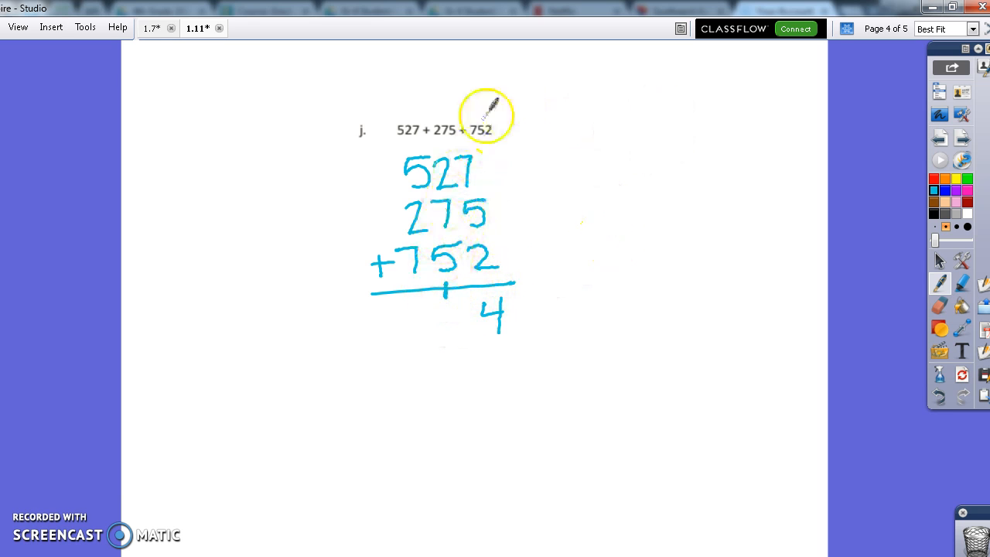
pyautogui.moveTo(476, 174)
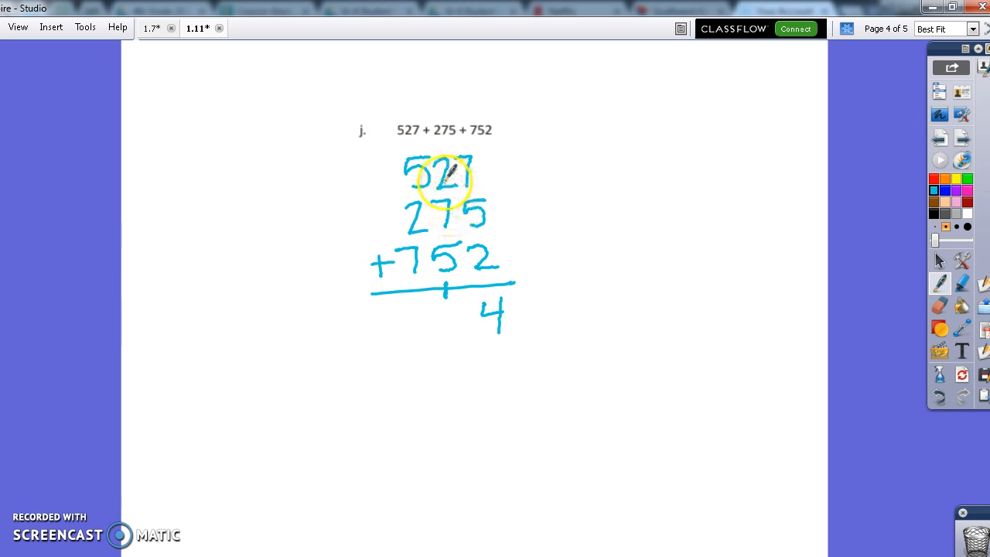
pyautogui.moveTo(452, 247)
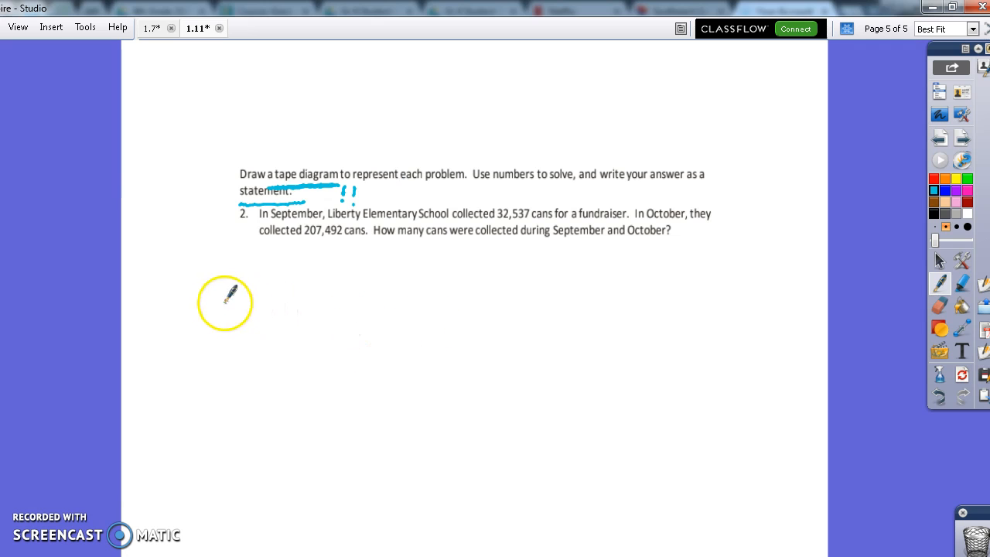
pyautogui.moveTo(539, 211)
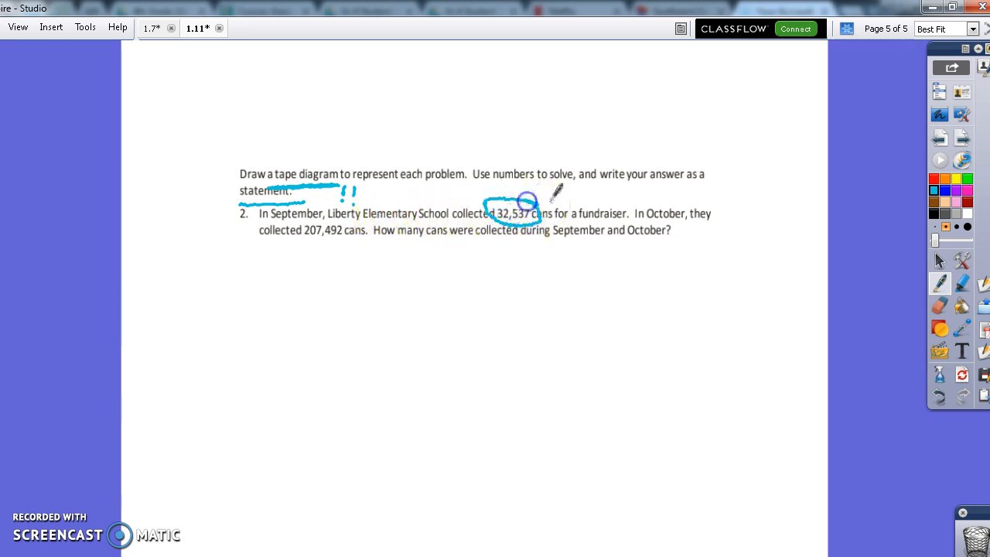
# Step: Circle 32,537 and 207,492, and underline 'How many' and 'September and October'
pyautogui.moveTo(533, 193); pyautogui.dragTo(692, 212)
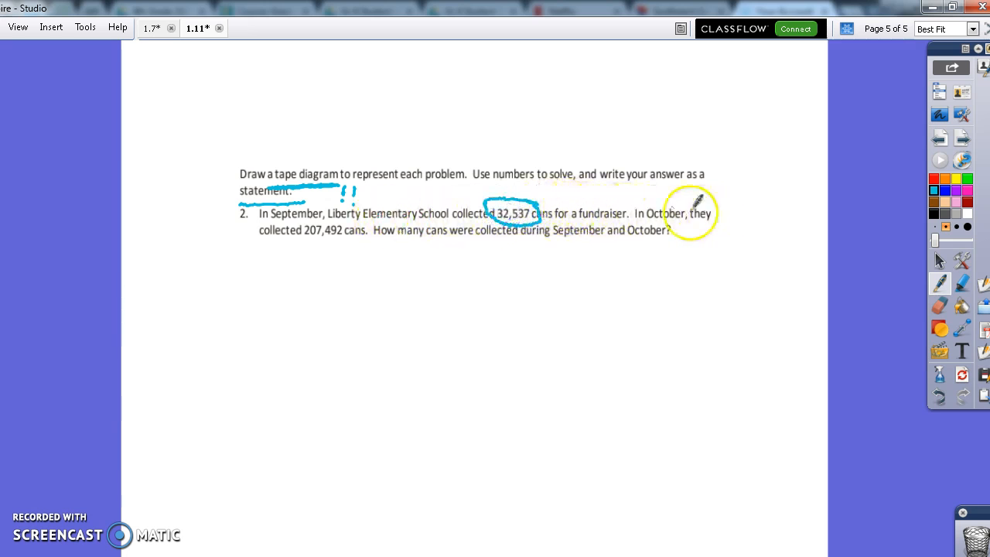
pyautogui.moveTo(302, 229); pyautogui.dragTo(356, 242)
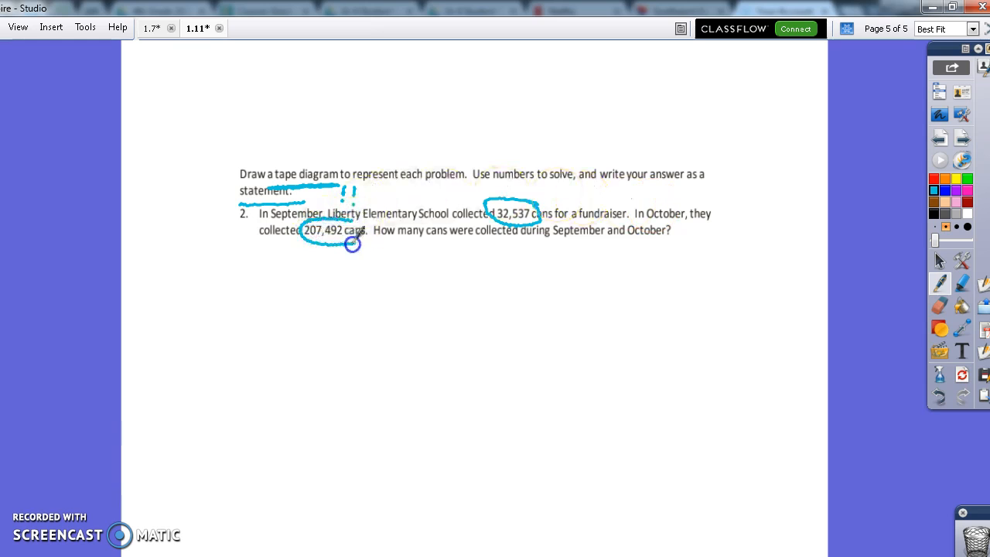
pyautogui.moveTo(364, 232); pyautogui.dragTo(394, 248)
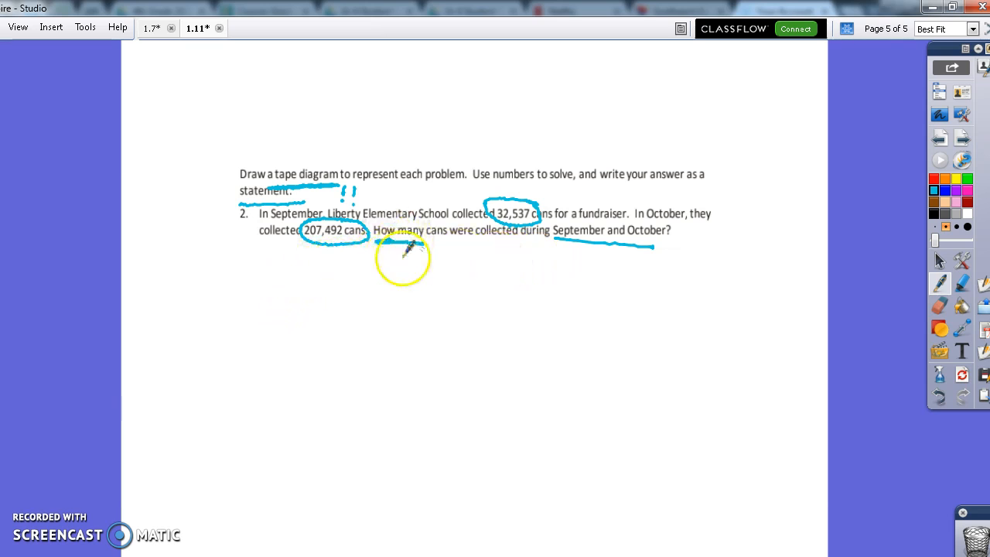
pyautogui.moveTo(402, 259); pyautogui.dragTo(561, 239)
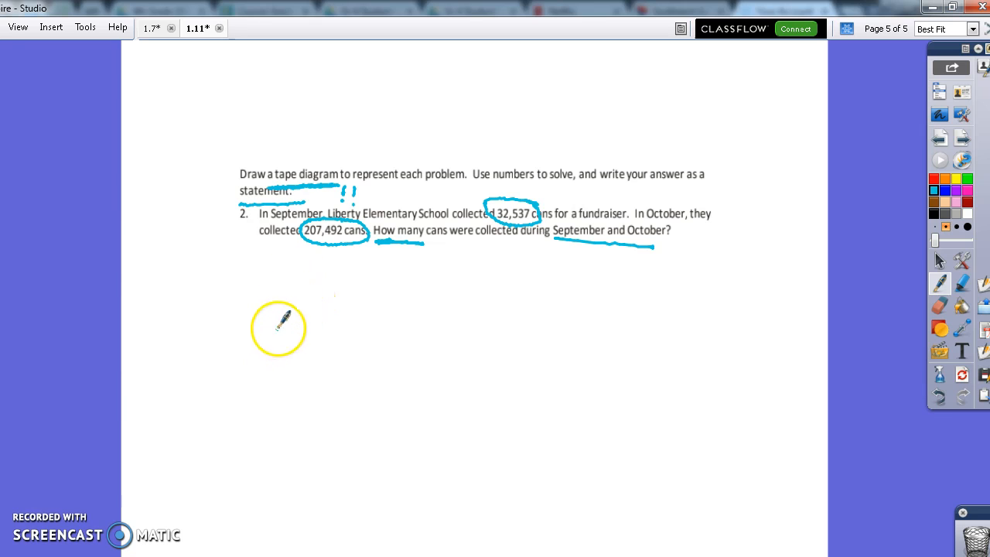
# Step: Draw the tape diagram bar with a brace above it labelled 'cans'
pyautogui.moveTo(208, 337); pyautogui.dragTo(290, 335)
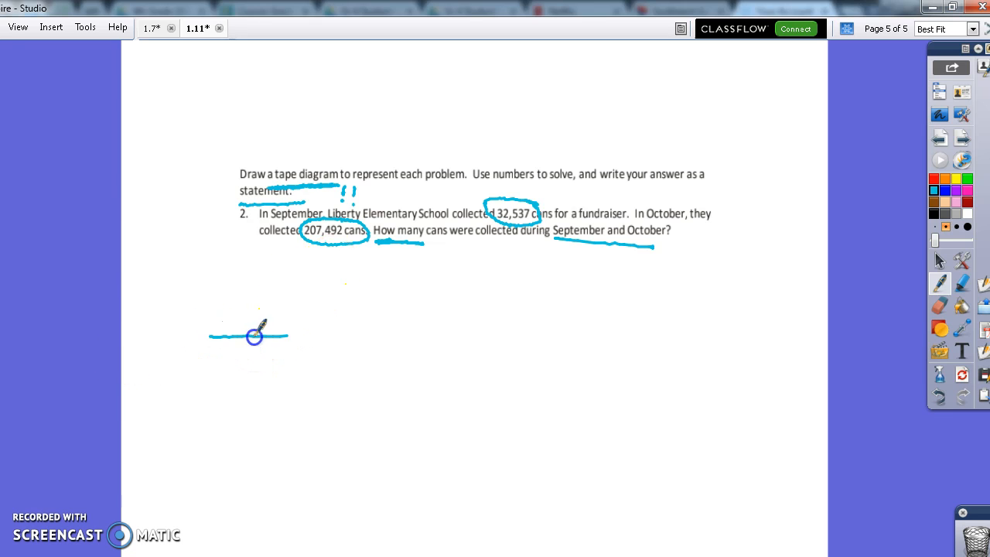
pyautogui.moveTo(286, 337); pyautogui.dragTo(493, 373)
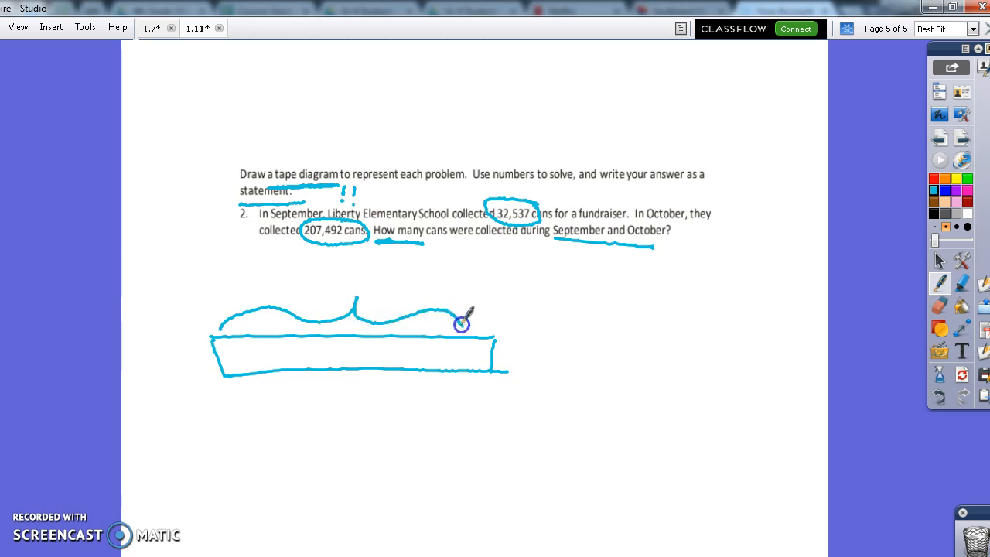
pyautogui.moveTo(460, 324); pyautogui.dragTo(391, 283)
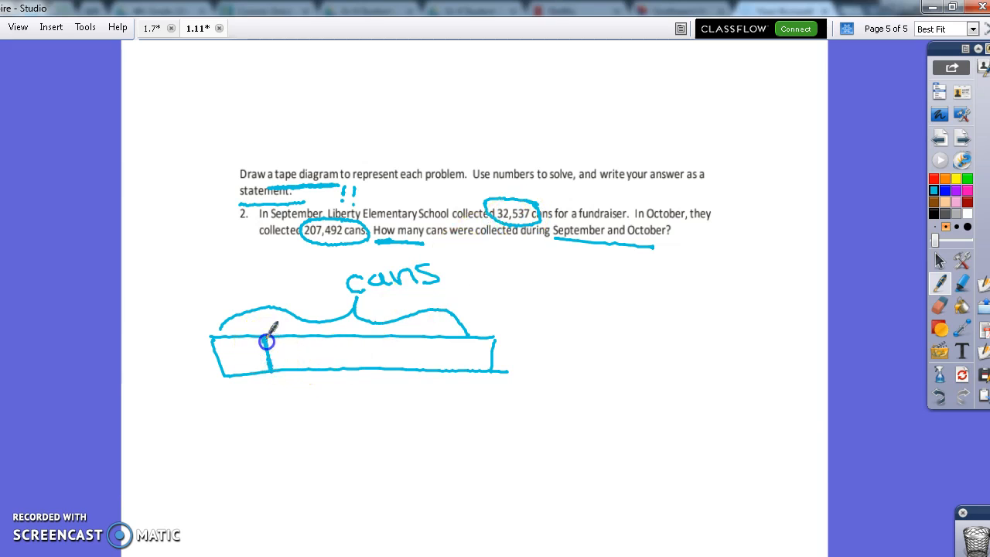
pyautogui.moveTo(229, 383)
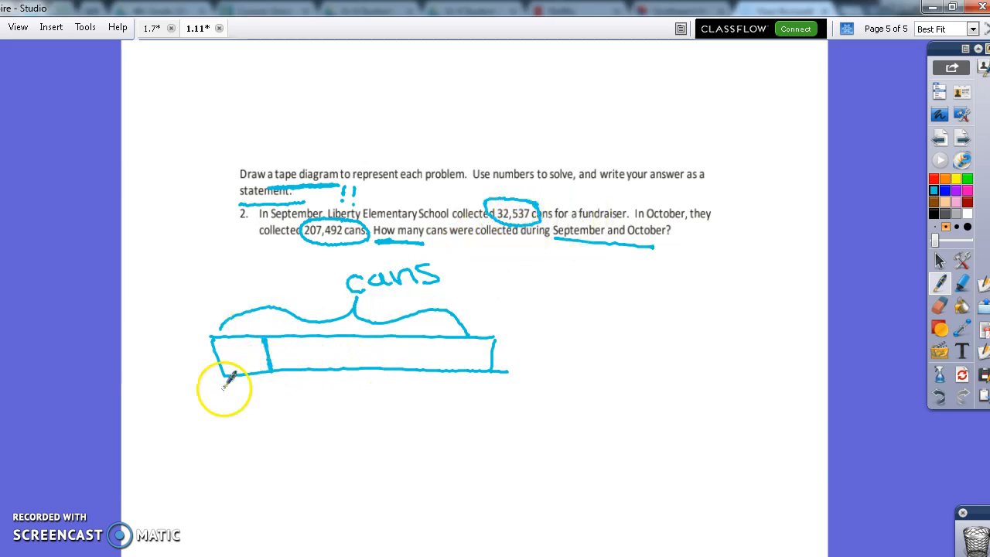
# Step: Bracket the bar's two parts and label them 32,537 and 207,492
pyautogui.moveTo(211, 394); pyautogui.dragTo(255, 386)
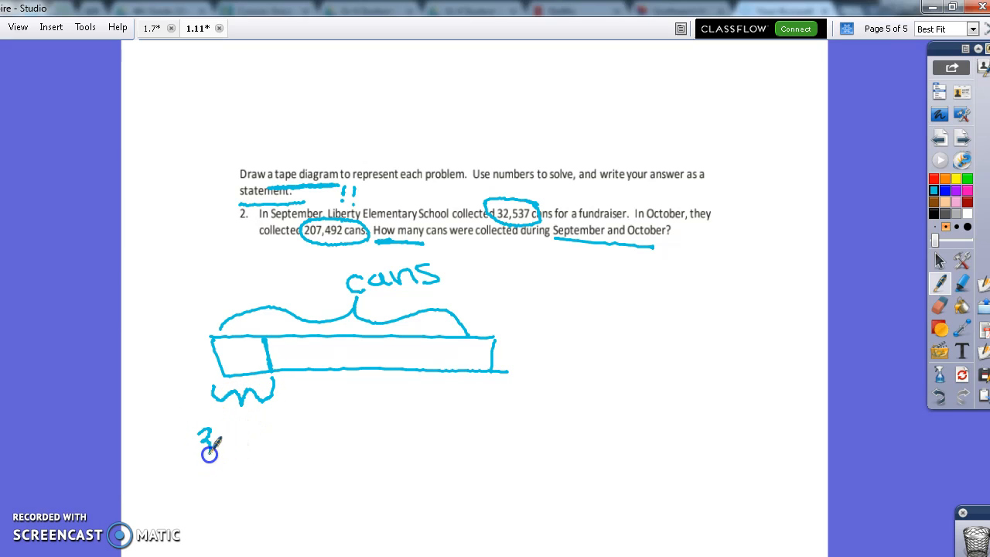
pyautogui.moveTo(209, 449); pyautogui.dragTo(247, 433)
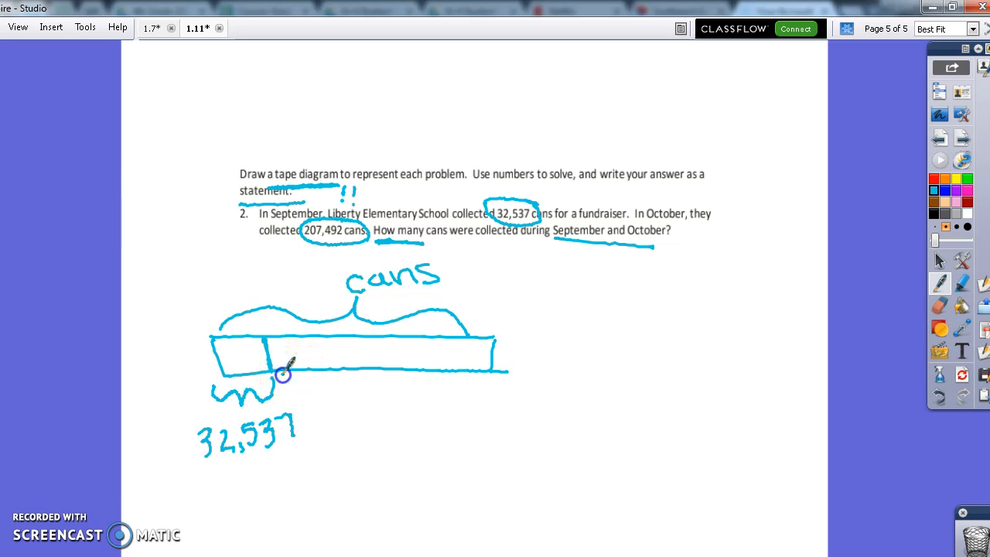
pyautogui.moveTo(283, 378); pyautogui.dragTo(360, 433)
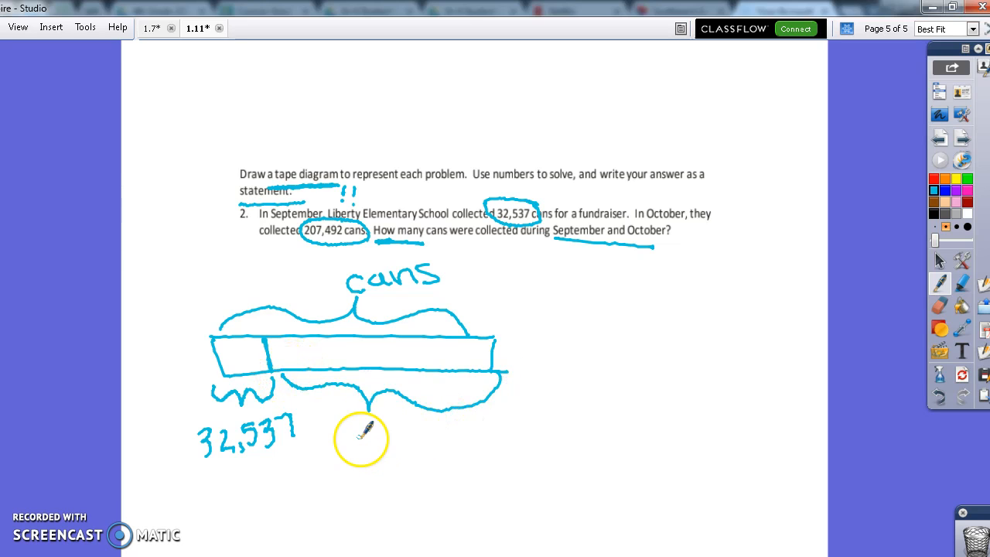
pyautogui.moveTo(363, 445); pyautogui.dragTo(421, 449)
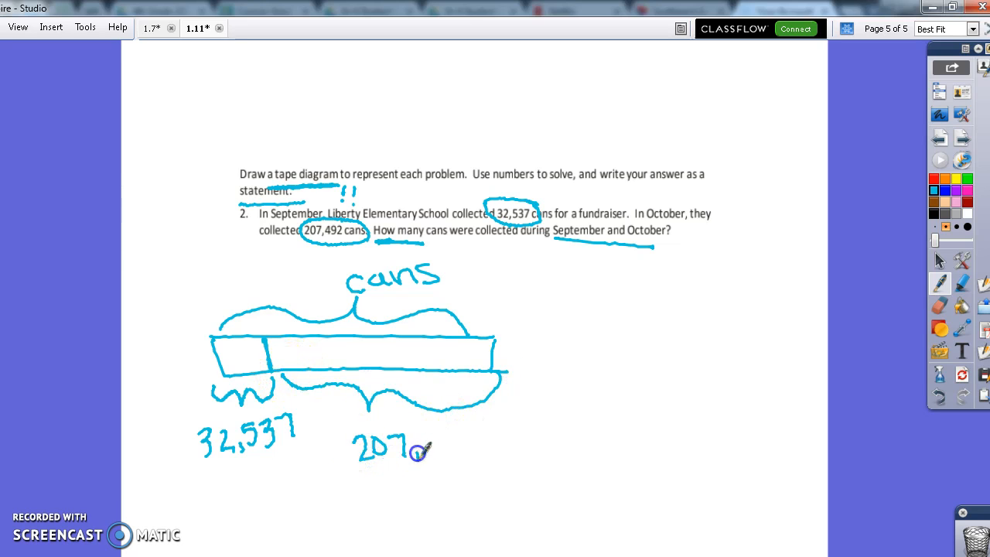
pyautogui.moveTo(429, 449); pyautogui.dragTo(460, 448)
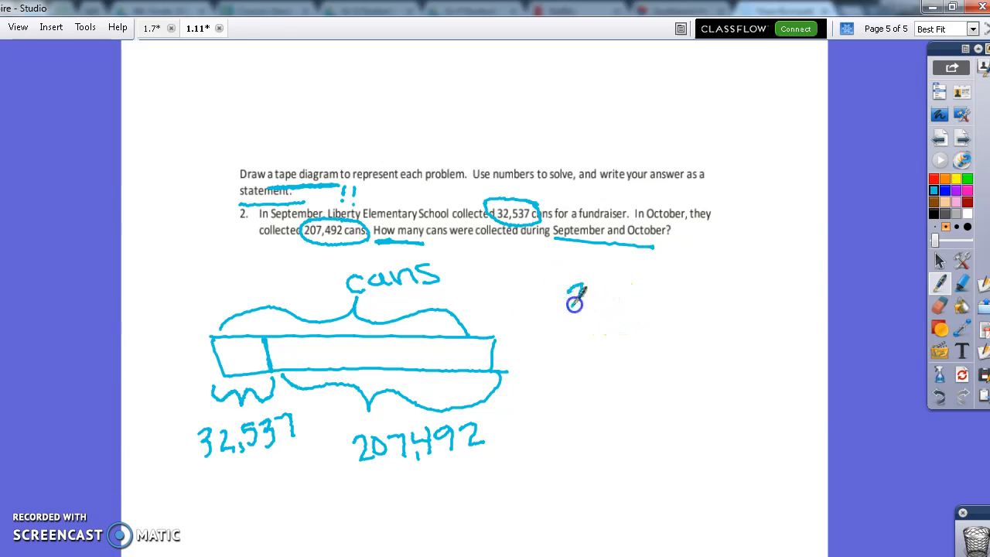
# Step: Stack 207,492 + 32,537 and write the sum digits with carry marks
pyautogui.moveTo(573, 298); pyautogui.dragTo(614, 297)
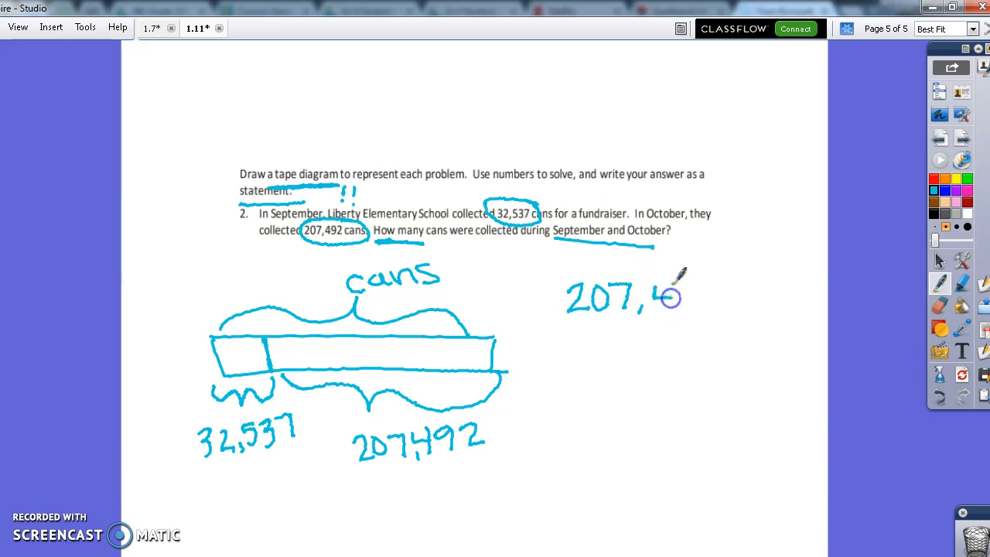
pyautogui.moveTo(669, 294); pyautogui.dragTo(723, 317)
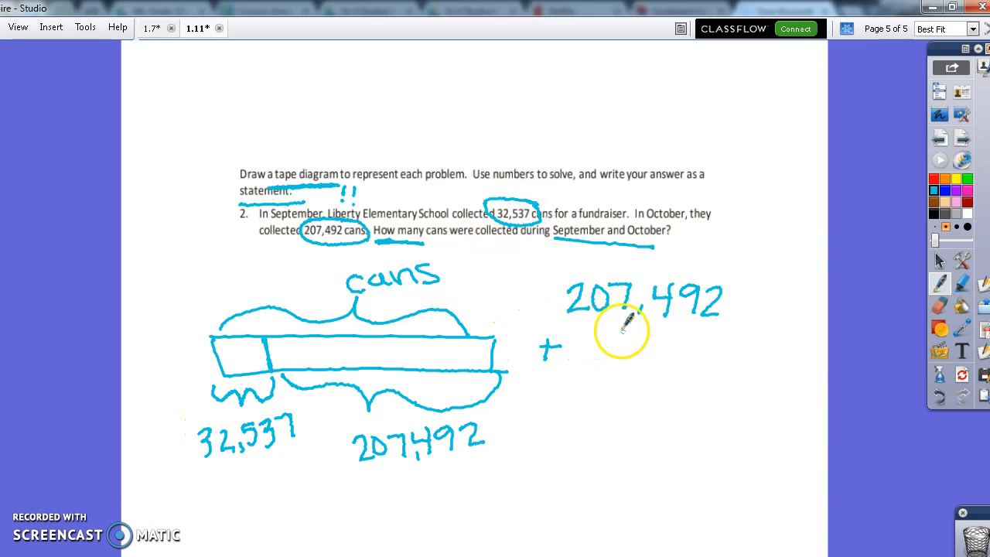
pyautogui.moveTo(600, 340); pyautogui.dragTo(610, 364)
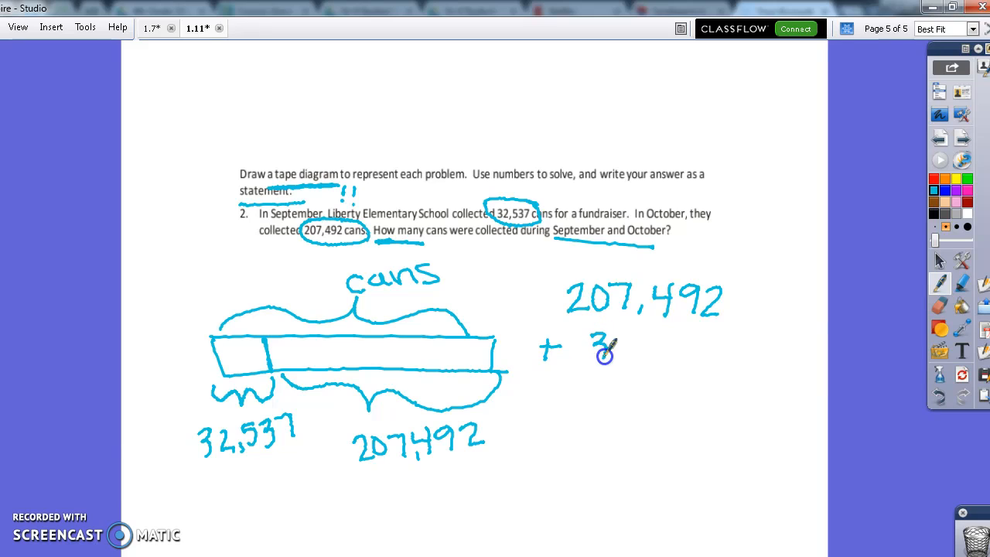
pyautogui.moveTo(600, 344); pyautogui.dragTo(630, 356)
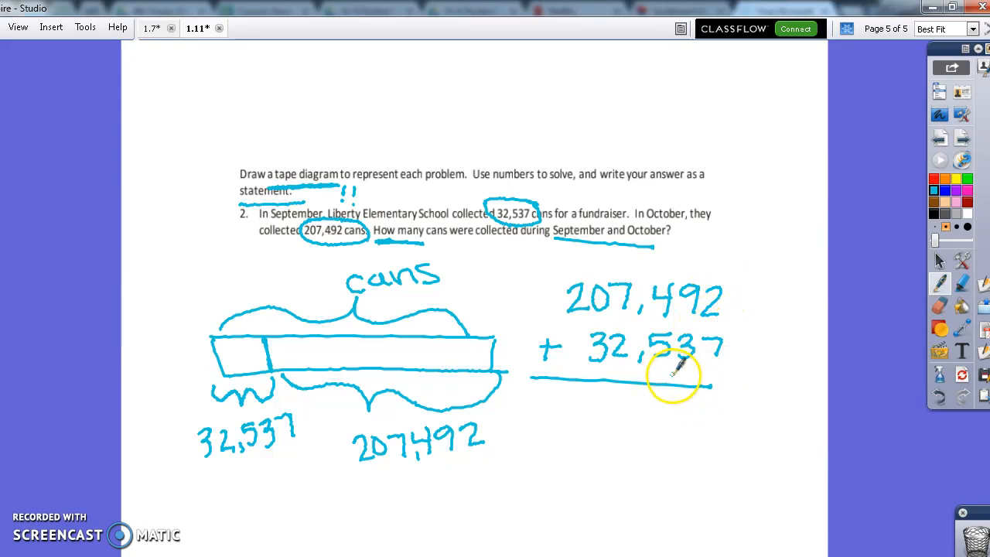
pyautogui.moveTo(710, 410)
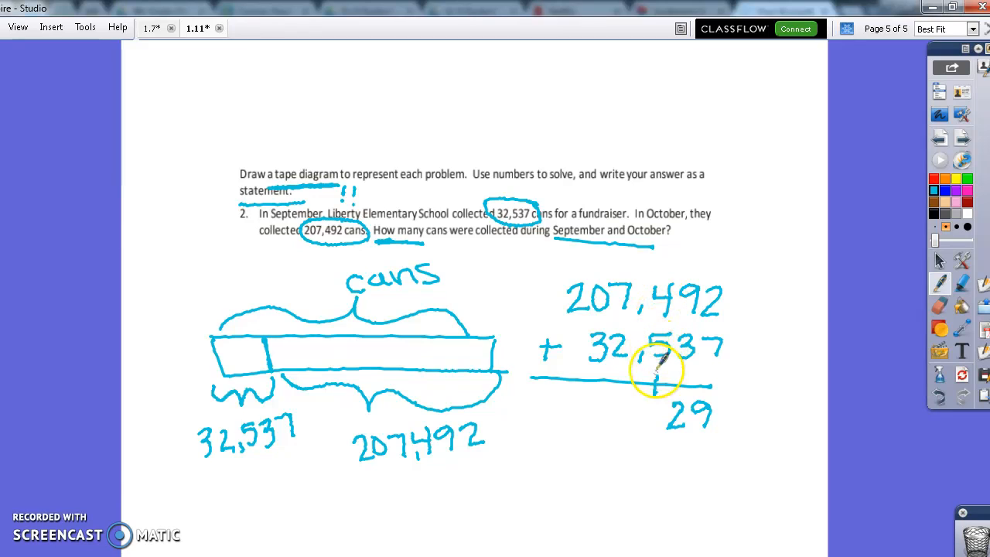
pyautogui.moveTo(653, 363); pyautogui.dragTo(653, 409)
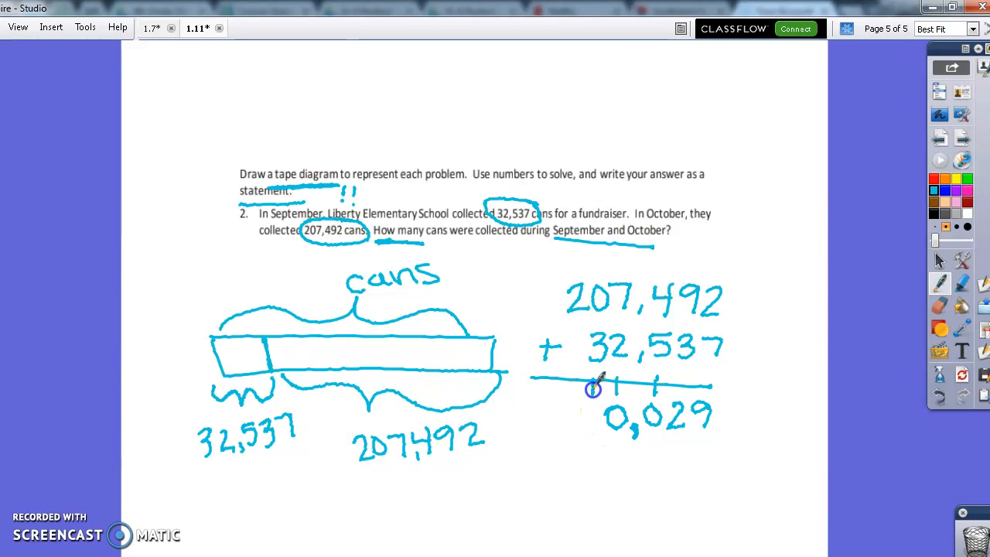
pyautogui.moveTo(591, 390); pyautogui.dragTo(596, 422)
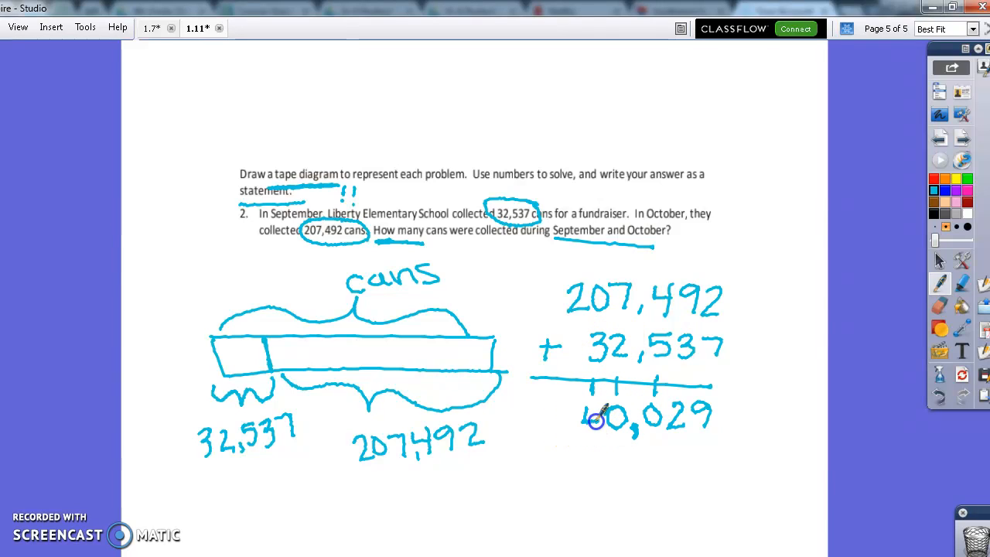
pyautogui.moveTo(557, 413)
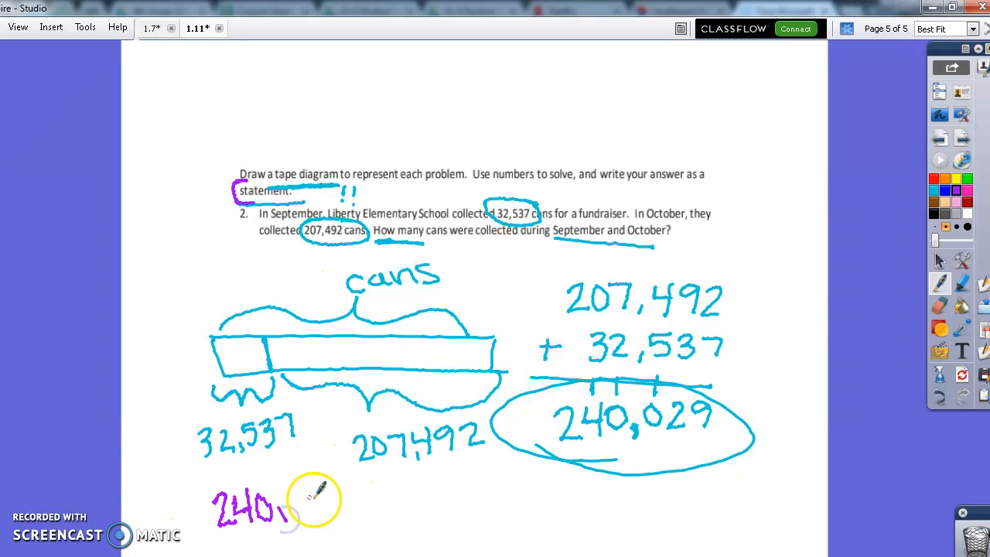
# Step: Handwrite in purple '240,029 cans were collected during September and October'
pyautogui.moveTo(290, 507); pyautogui.dragTo(348, 502)
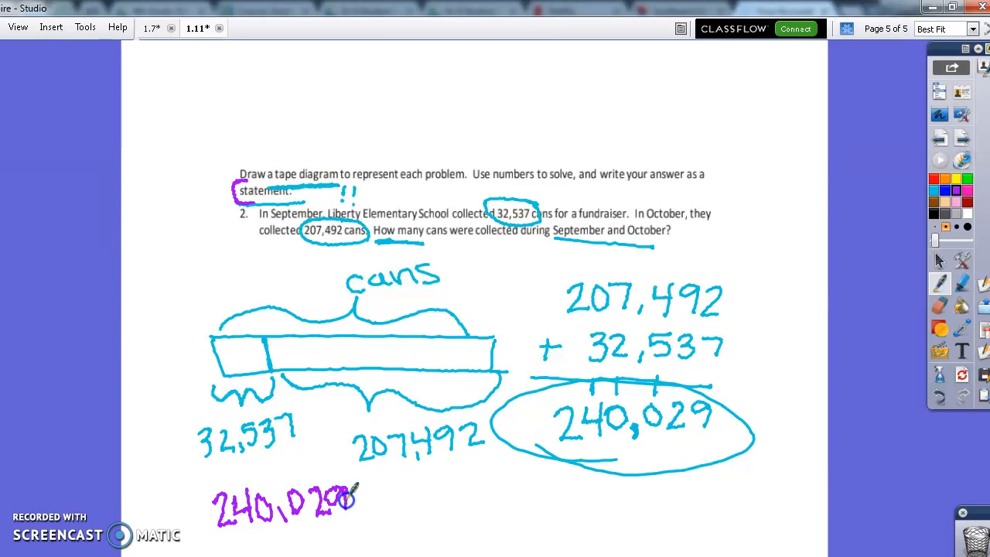
pyautogui.moveTo(379, 498); pyautogui.dragTo(440, 498)
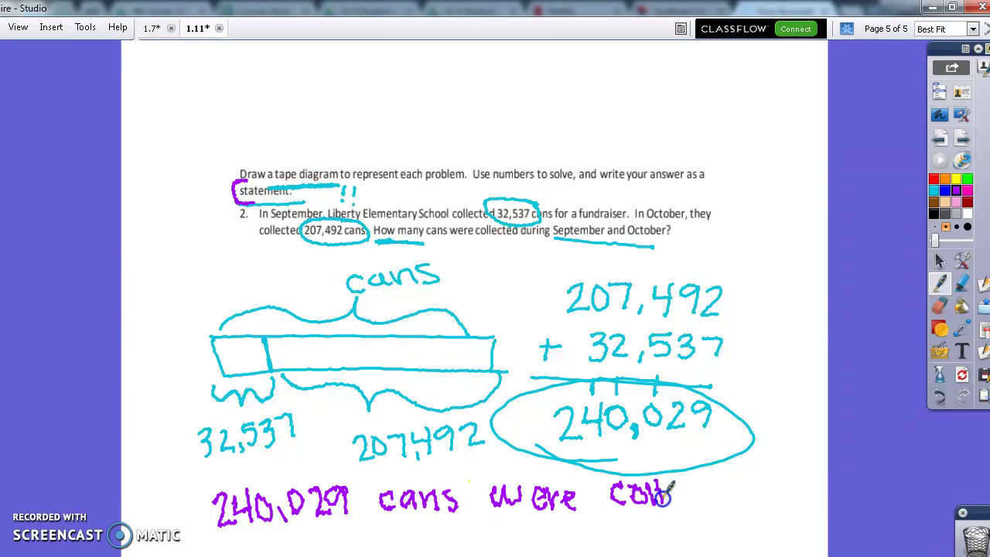
pyautogui.moveTo(650, 494); pyautogui.dragTo(719, 498)
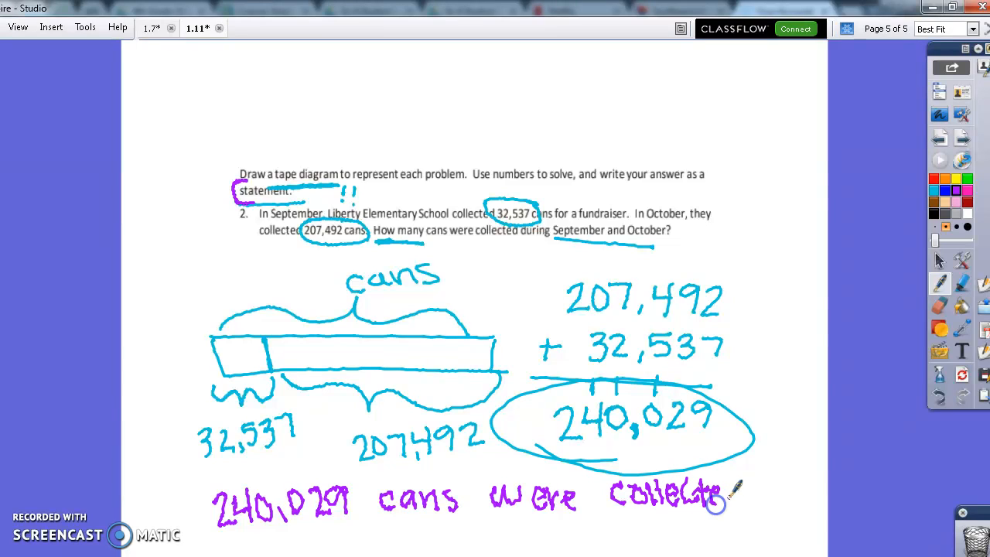
pyautogui.moveTo(711, 499); pyautogui.dragTo(754, 491)
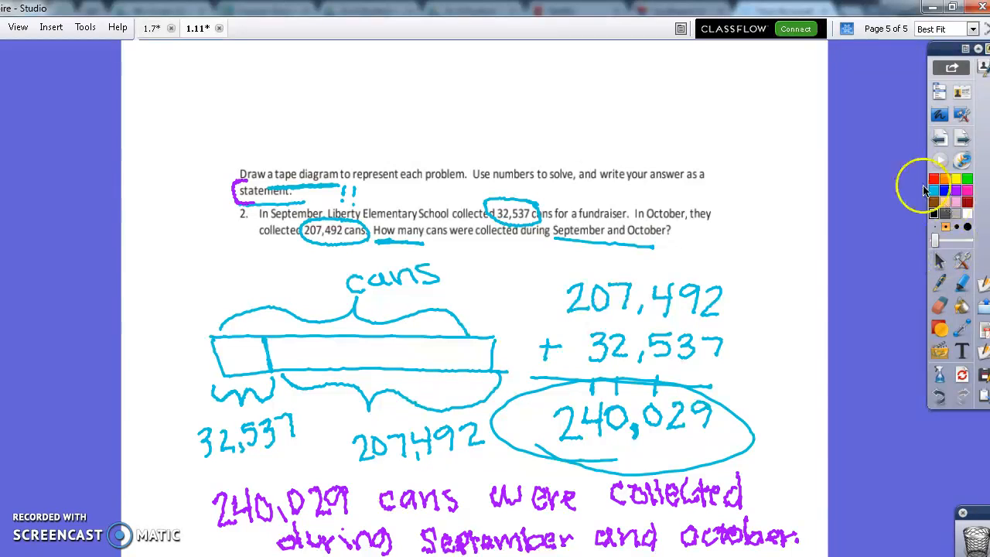
pyautogui.moveTo(265, 505)
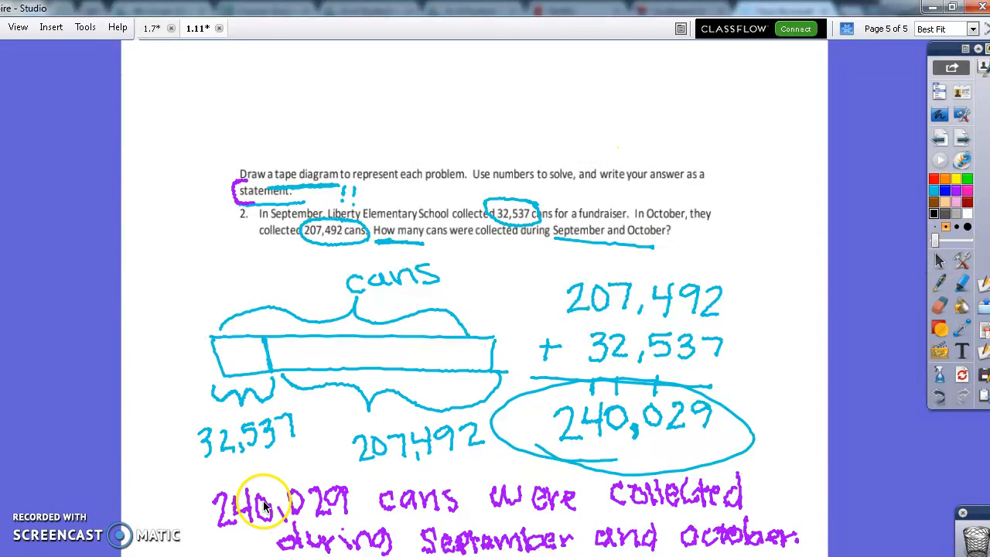
pyautogui.moveTo(41, 456)
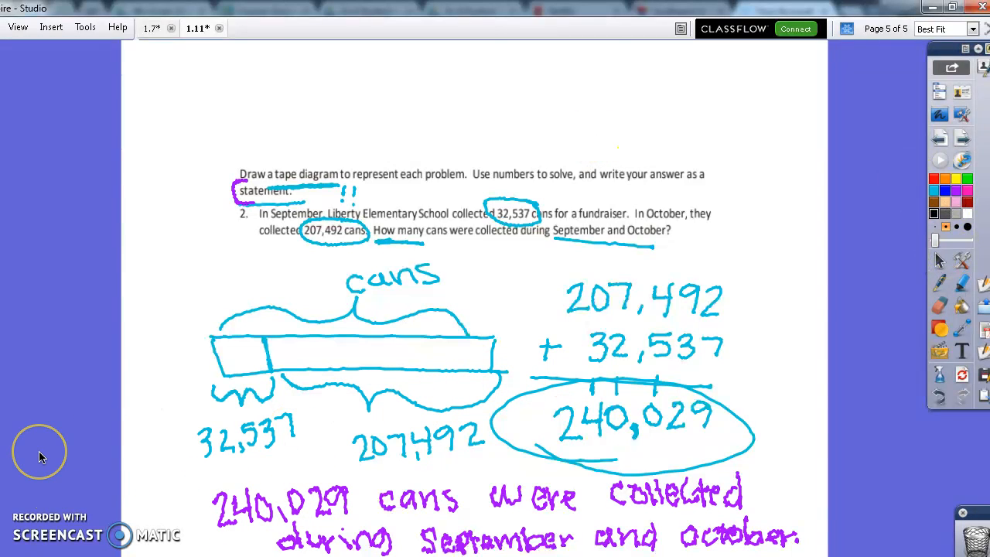
pyautogui.moveTo(870, 190)
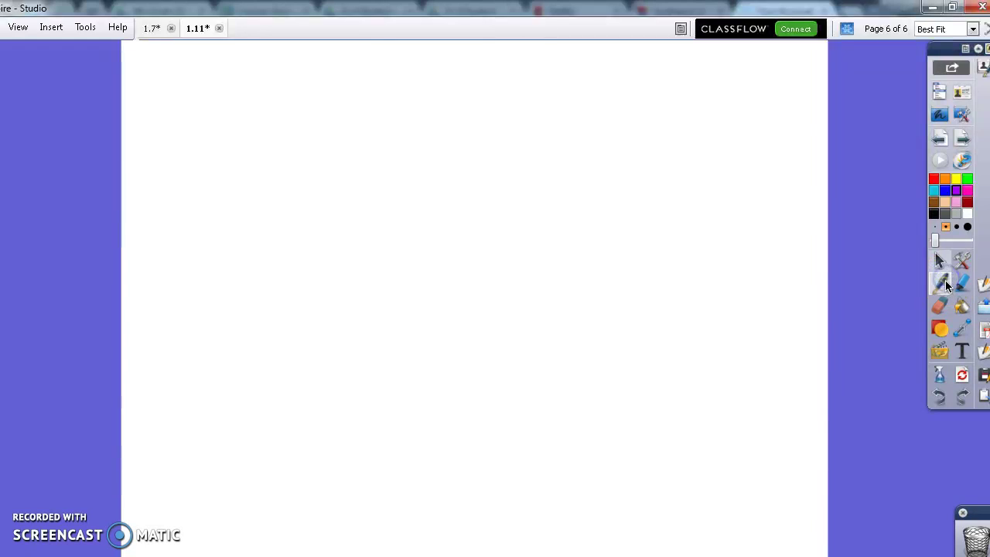
pyautogui.moveTo(942, 262)
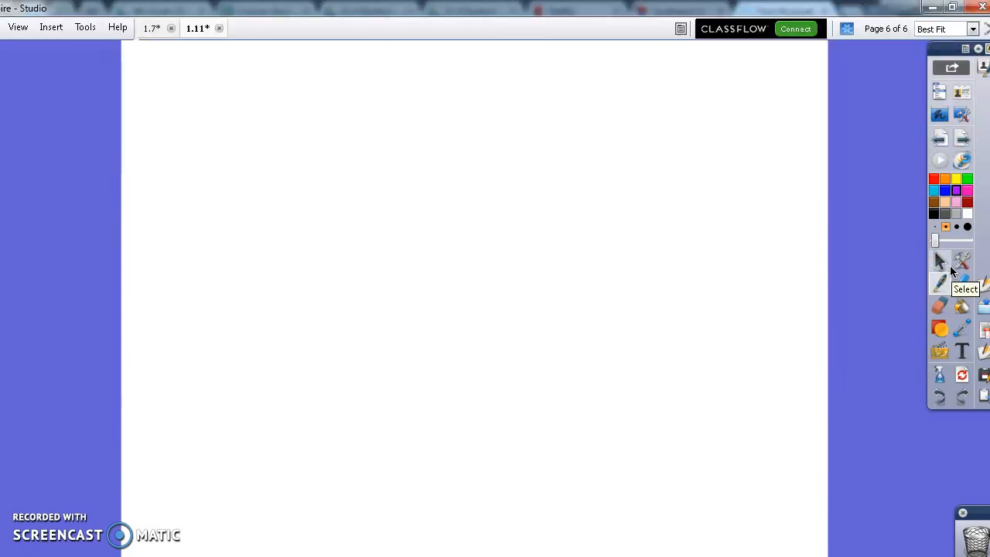
# Step: Write the first assignment label in purple, clear it, and rewrite it
pyautogui.moveTo(298, 212); pyautogui.dragTo(367, 201)
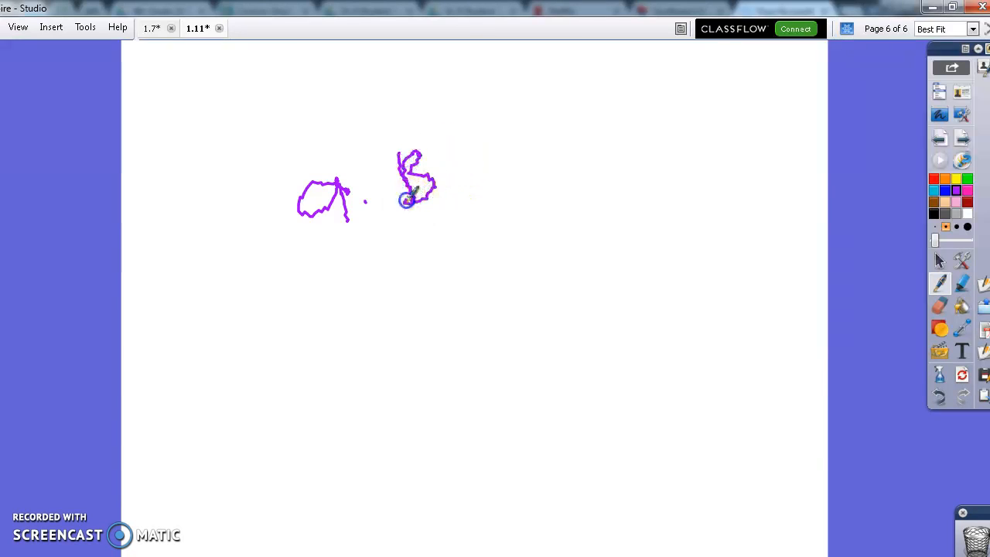
pyautogui.moveTo(338, 272)
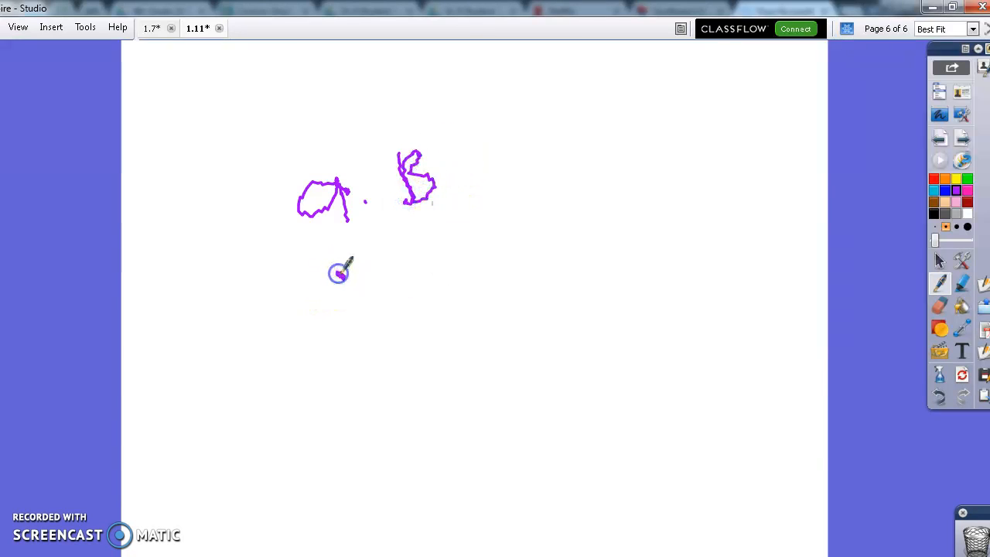
pyautogui.click(939, 304)
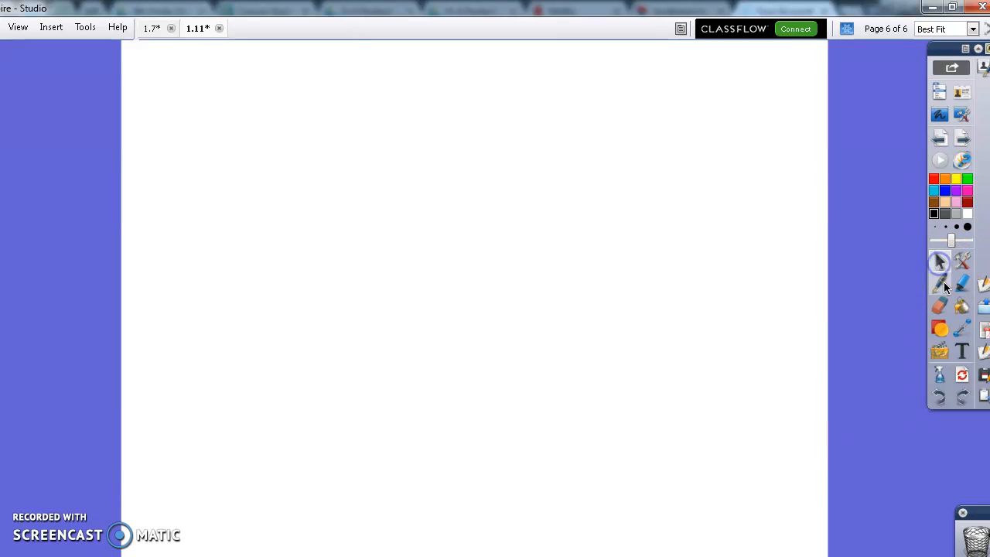
pyautogui.moveTo(336, 154); pyautogui.dragTo(399, 209)
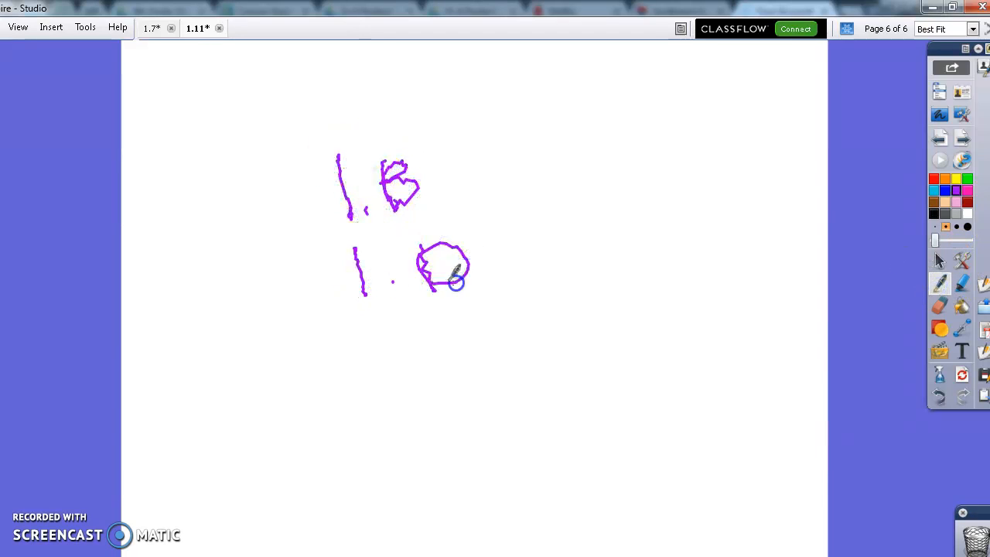
pyautogui.moveTo(402, 342)
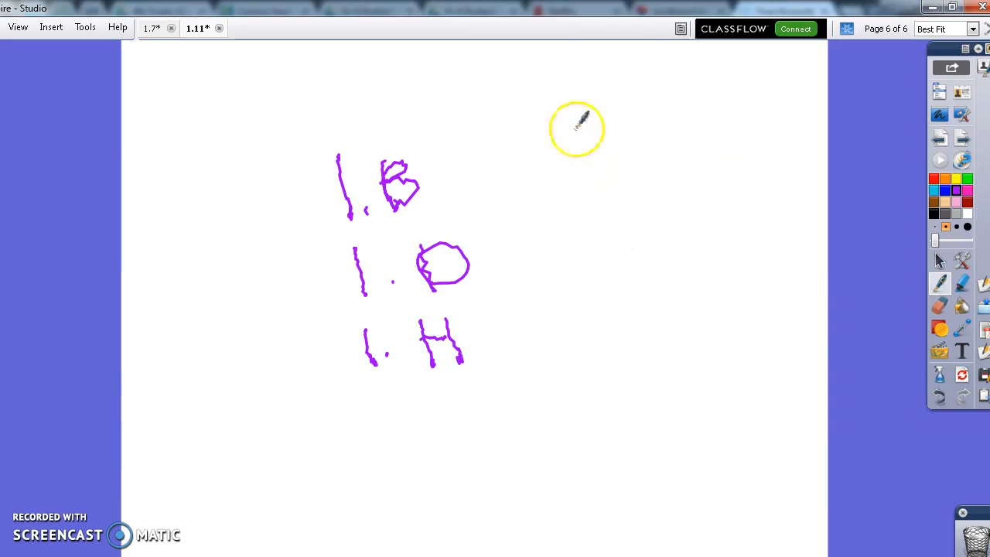
# Step: Start a second column with 1.K and begin a 3 beneath it
pyautogui.moveTo(572, 120); pyautogui.dragTo(626, 171)
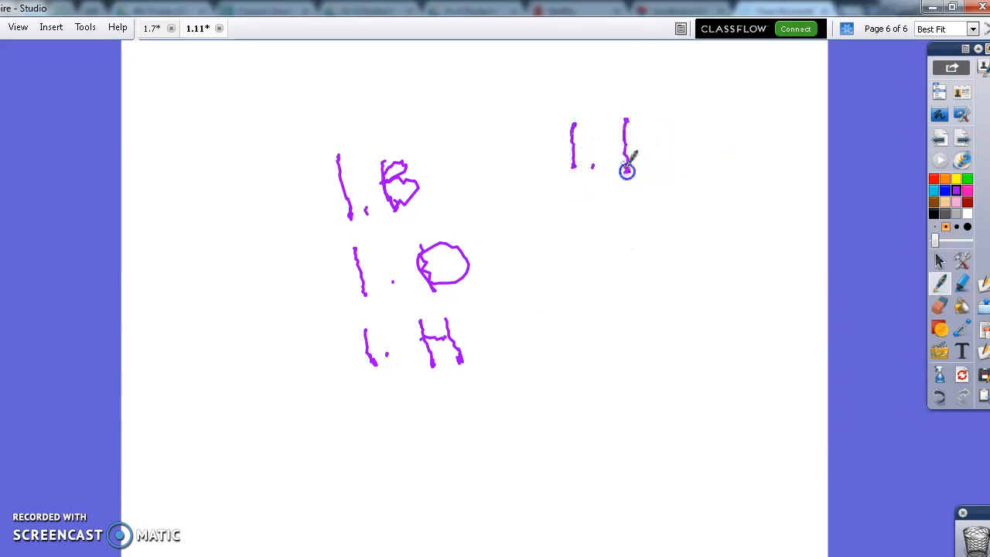
pyautogui.moveTo(626, 170); pyautogui.dragTo(672, 166)
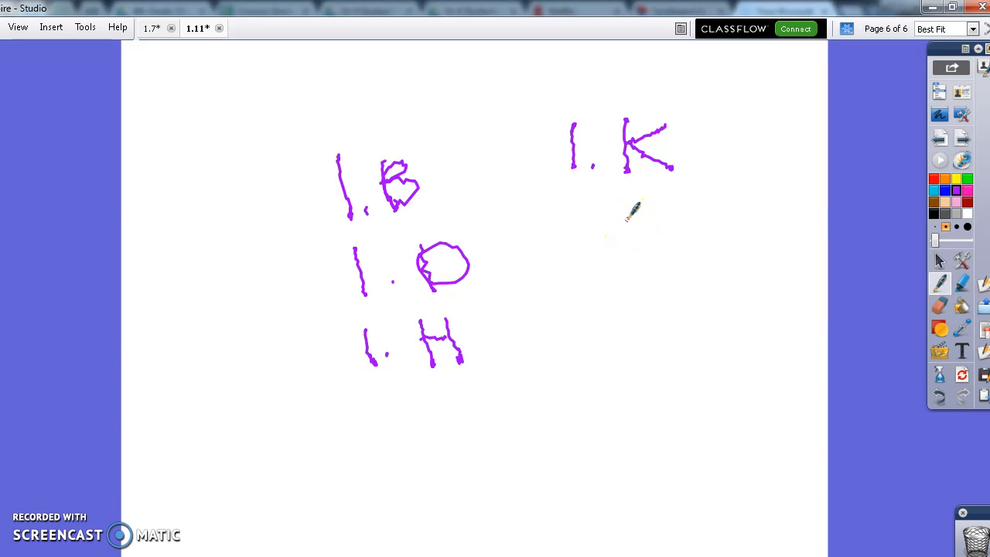
pyautogui.moveTo(626, 217); pyautogui.dragTo(607, 278)
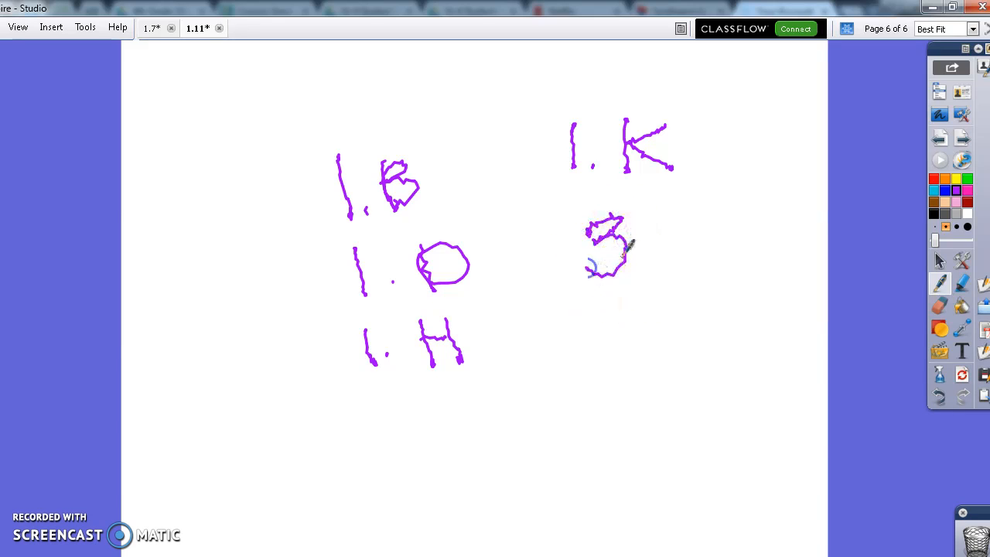